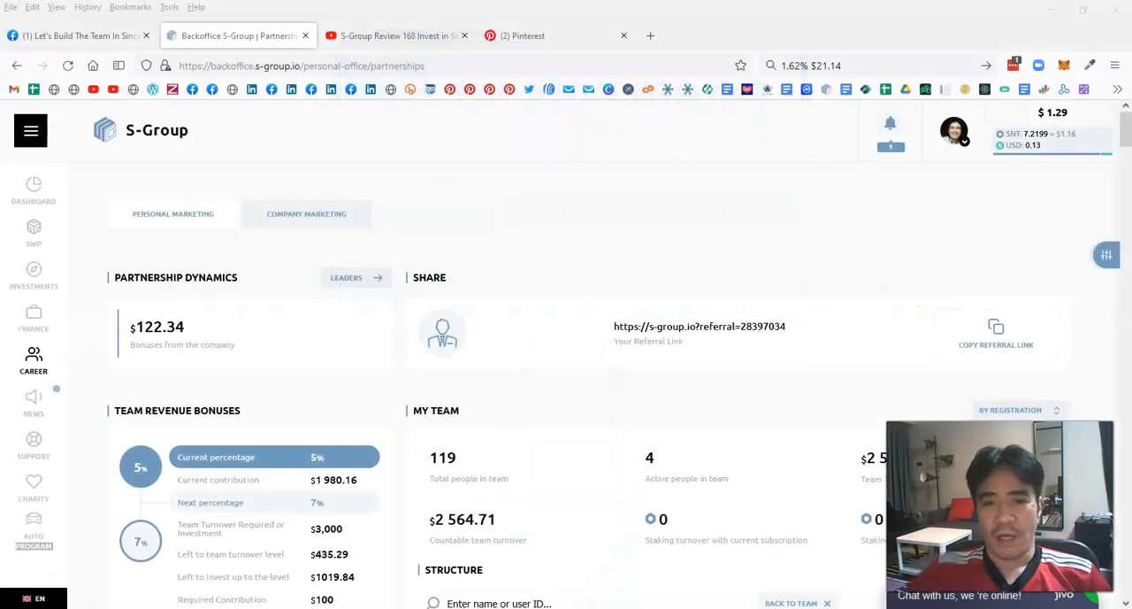
{"action": "mouse_move", "coordinate": [598, 352]}
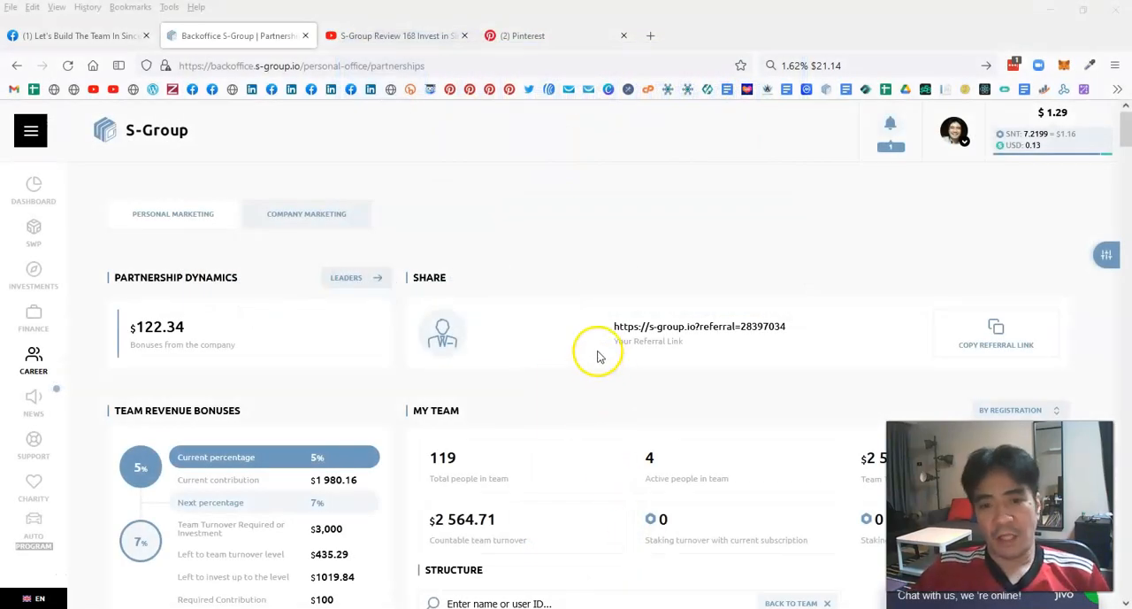
Show the Dashboard overview with $1 980.16 total deposit, $41.48 monthly income and two packages
{"action": "scroll", "scroll_direction": "down", "scroll_amount": 3}
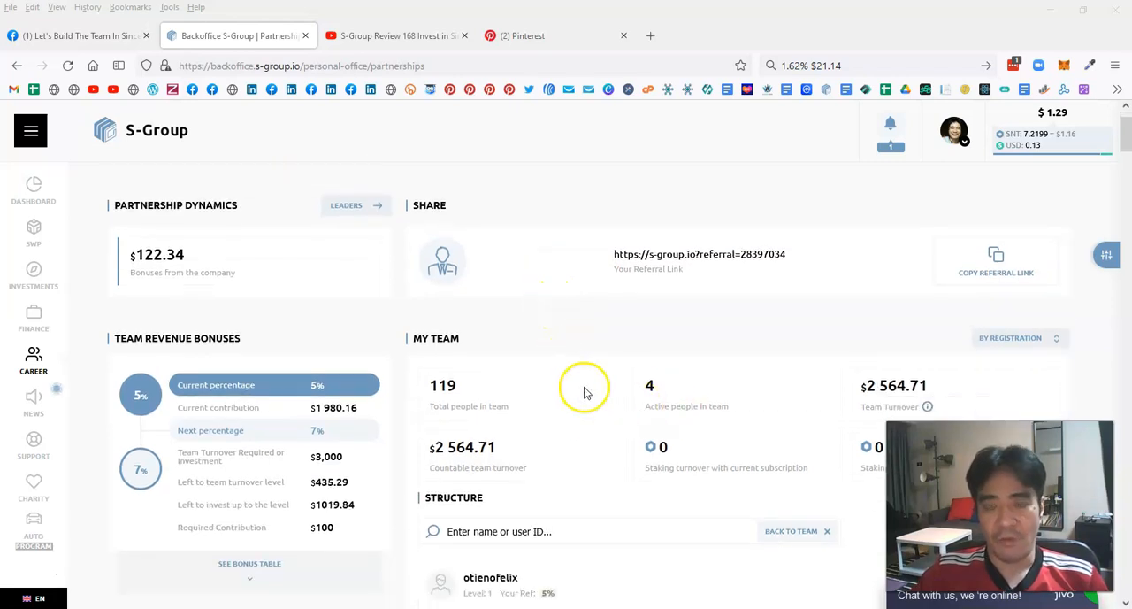
{"action": "mouse_move", "coordinate": [651, 364]}
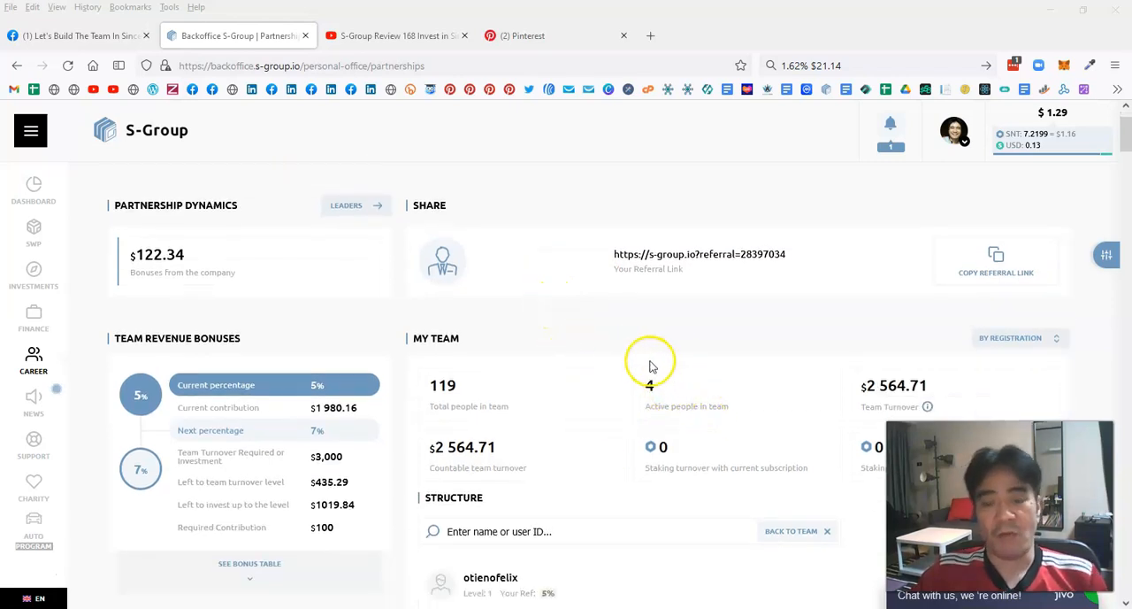
{"action": "mouse_move", "coordinate": [446, 444]}
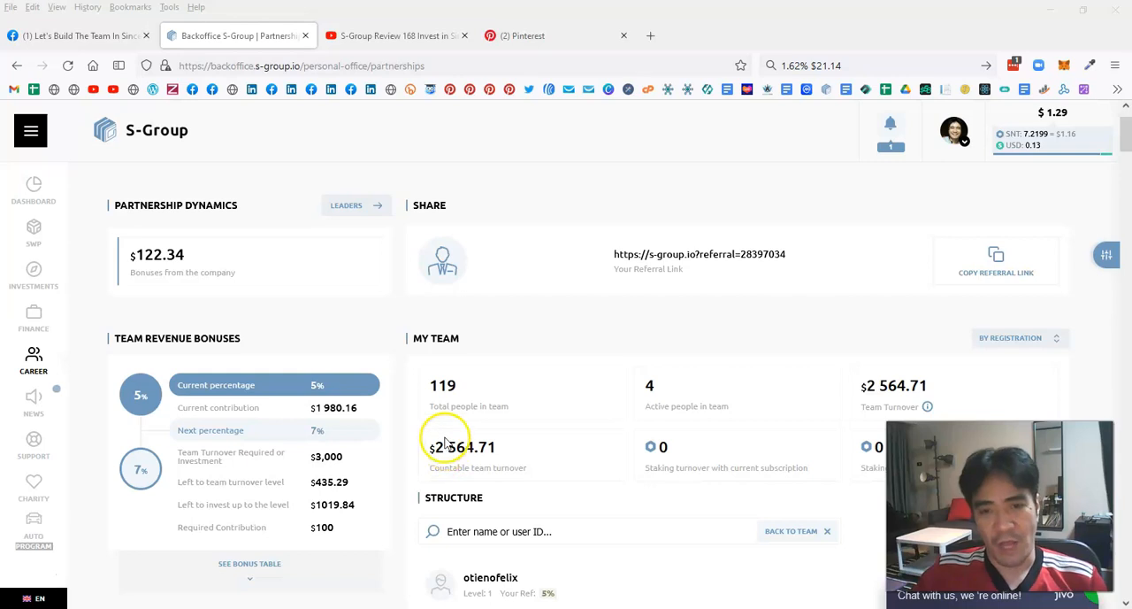
{"action": "mouse_move", "coordinate": [4, 174]}
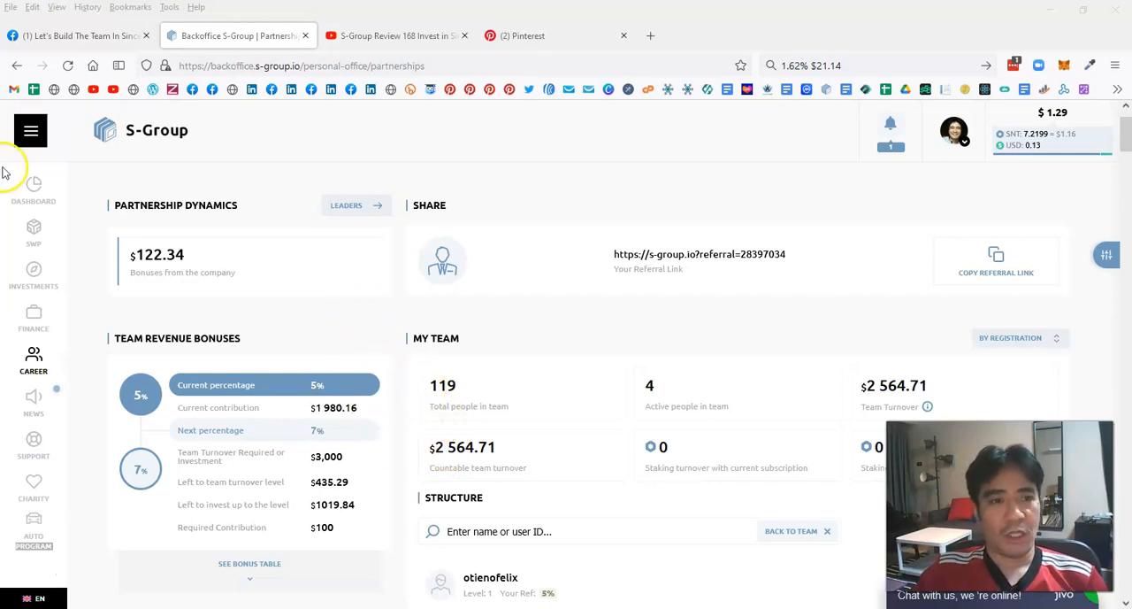
{"action": "left_click", "coordinate": [31, 188]}
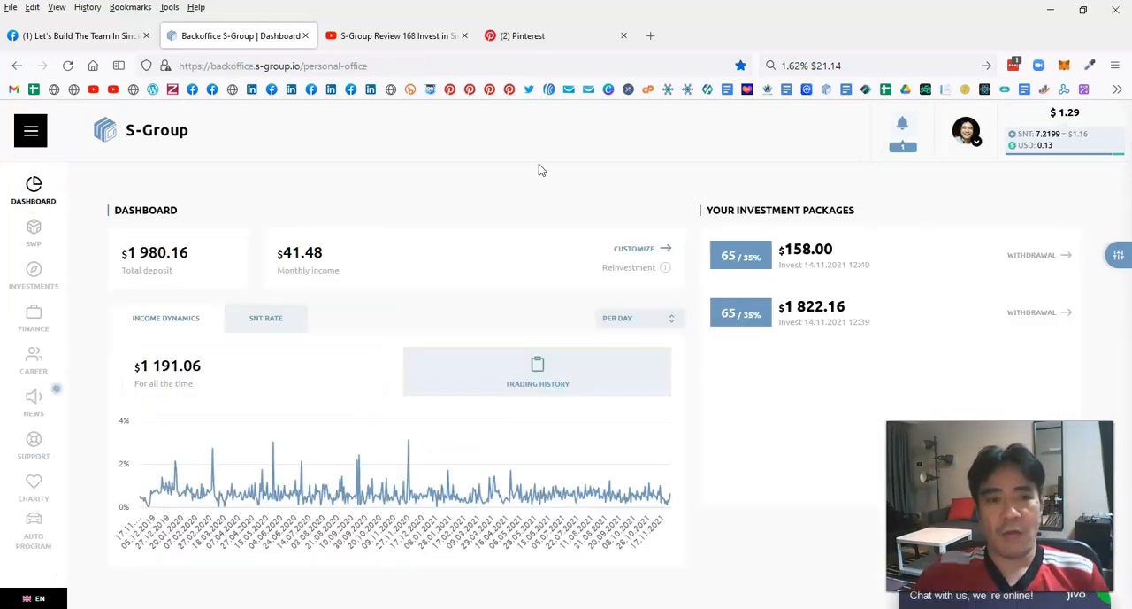
{"action": "mouse_move", "coordinate": [166, 273]}
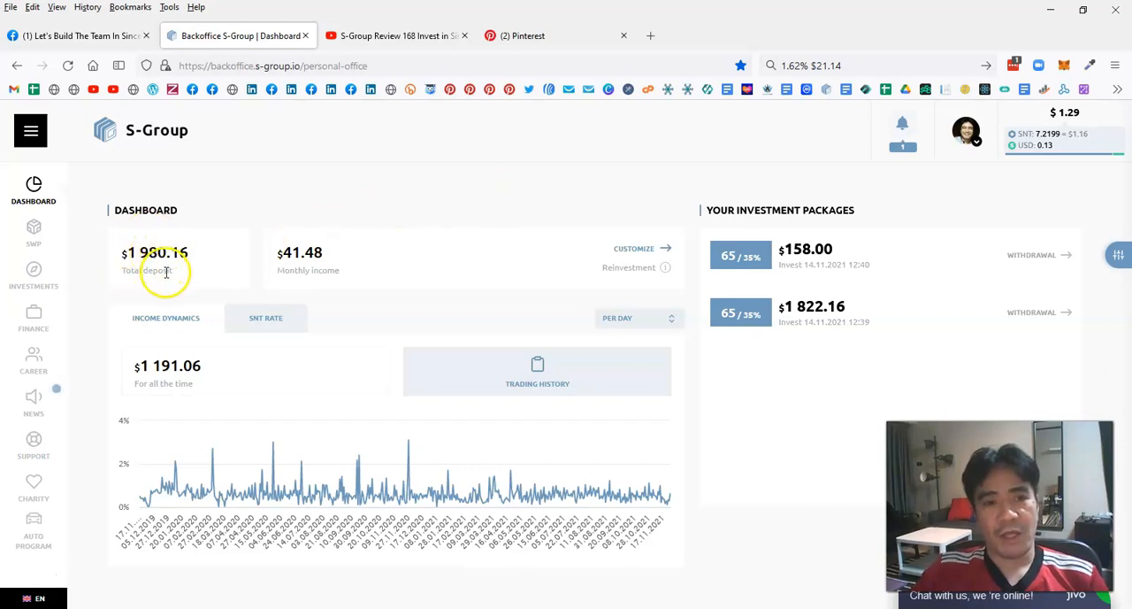
{"action": "mouse_move", "coordinate": [220, 272]}
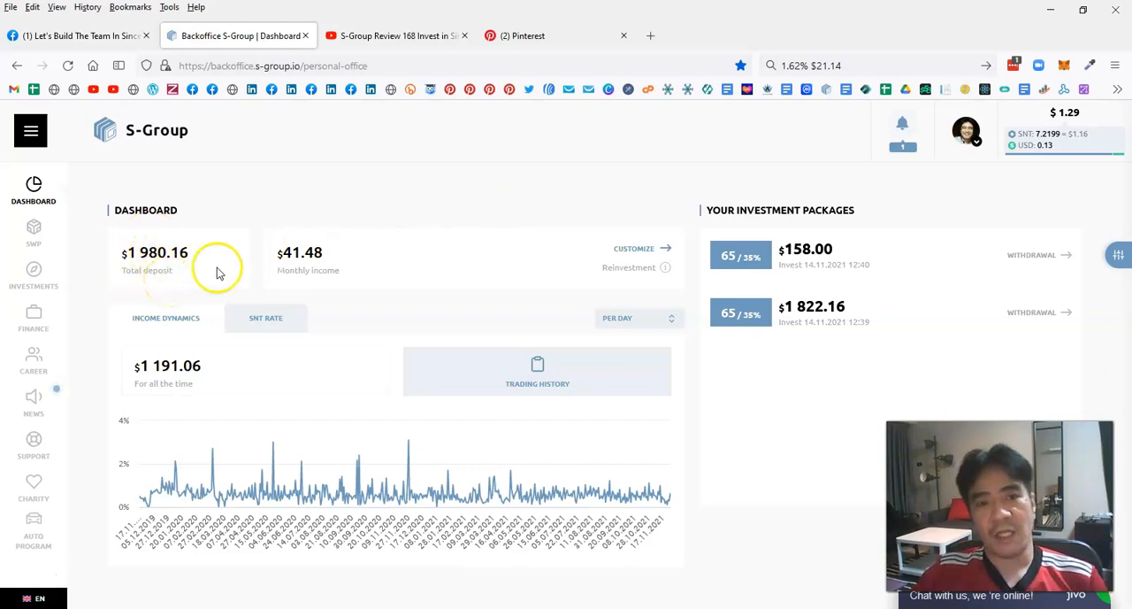
{"action": "mouse_move", "coordinate": [297, 287]}
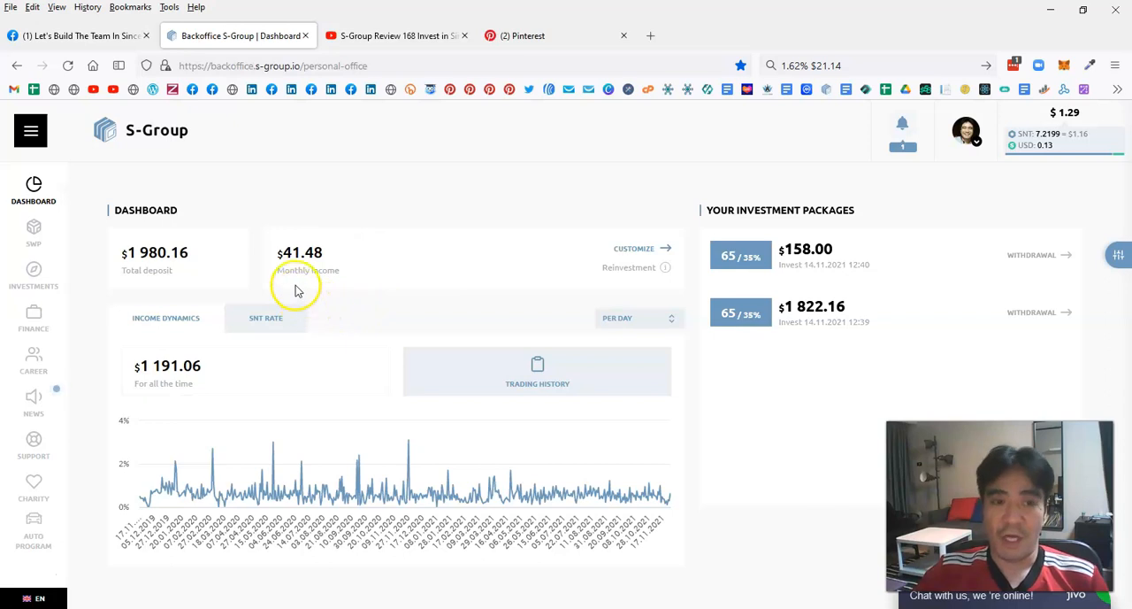
{"action": "mouse_move", "coordinate": [363, 281]}
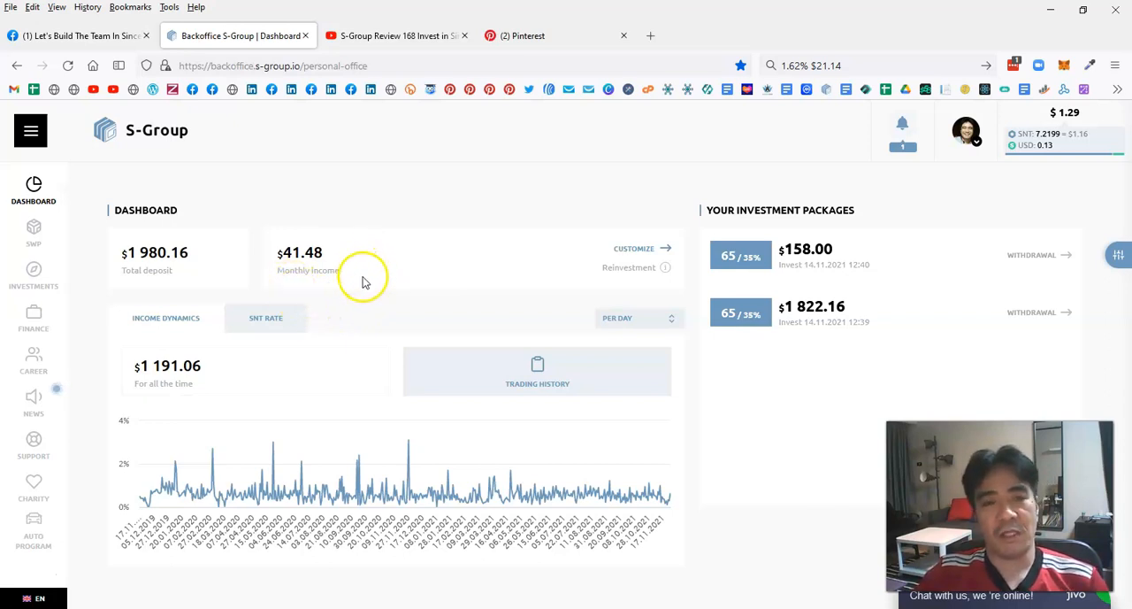
{"action": "mouse_move", "coordinate": [354, 311]}
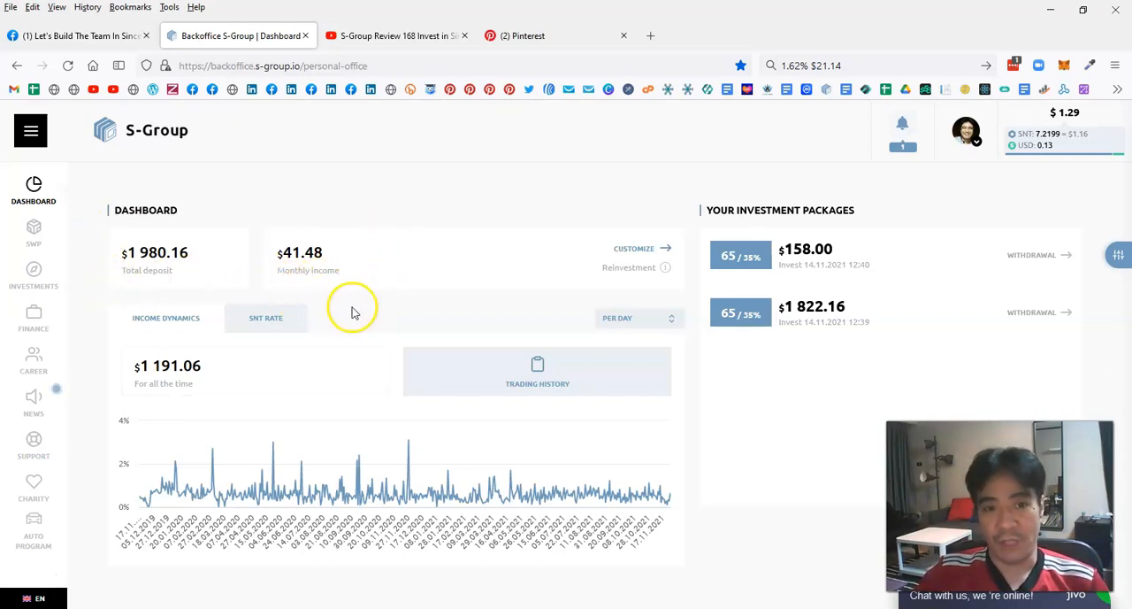
{"action": "mouse_move", "coordinate": [368, 252]}
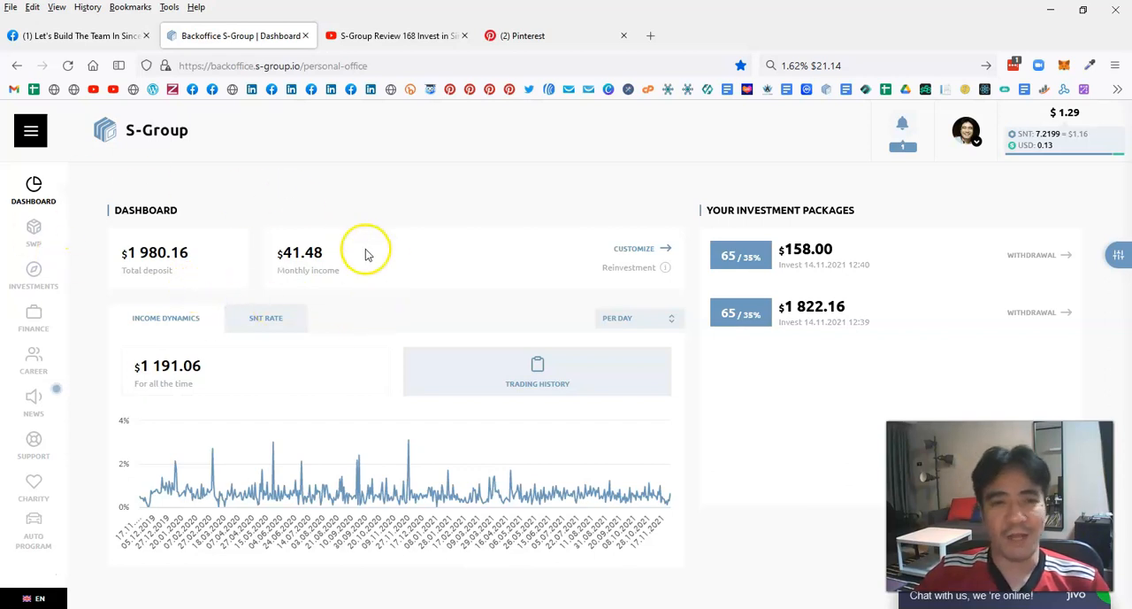
{"action": "mouse_move", "coordinate": [424, 248]}
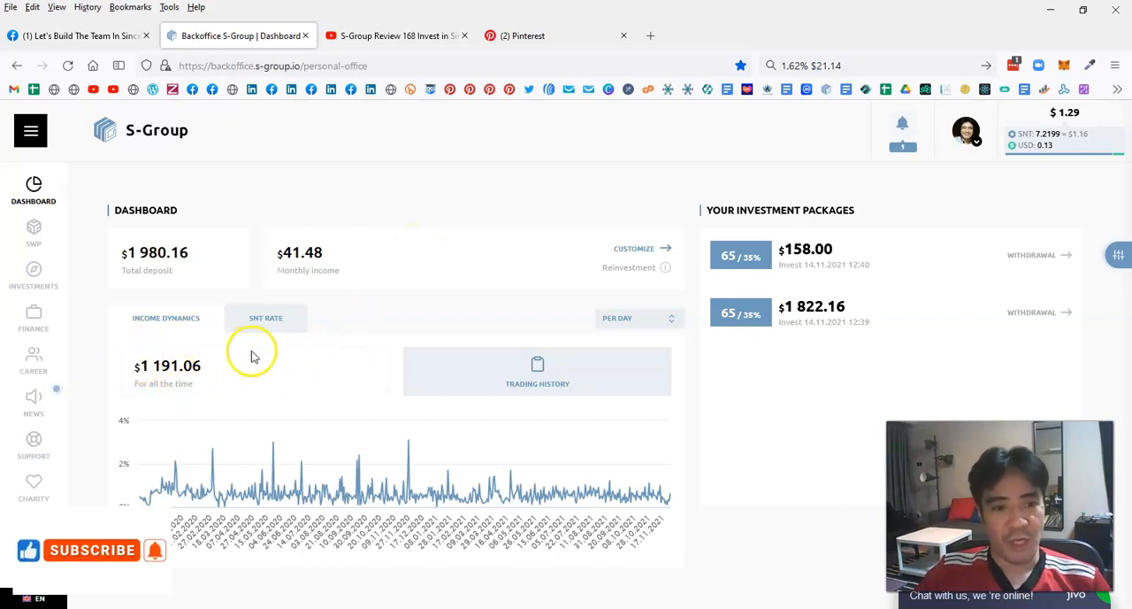
{"action": "mouse_move", "coordinate": [239, 423]}
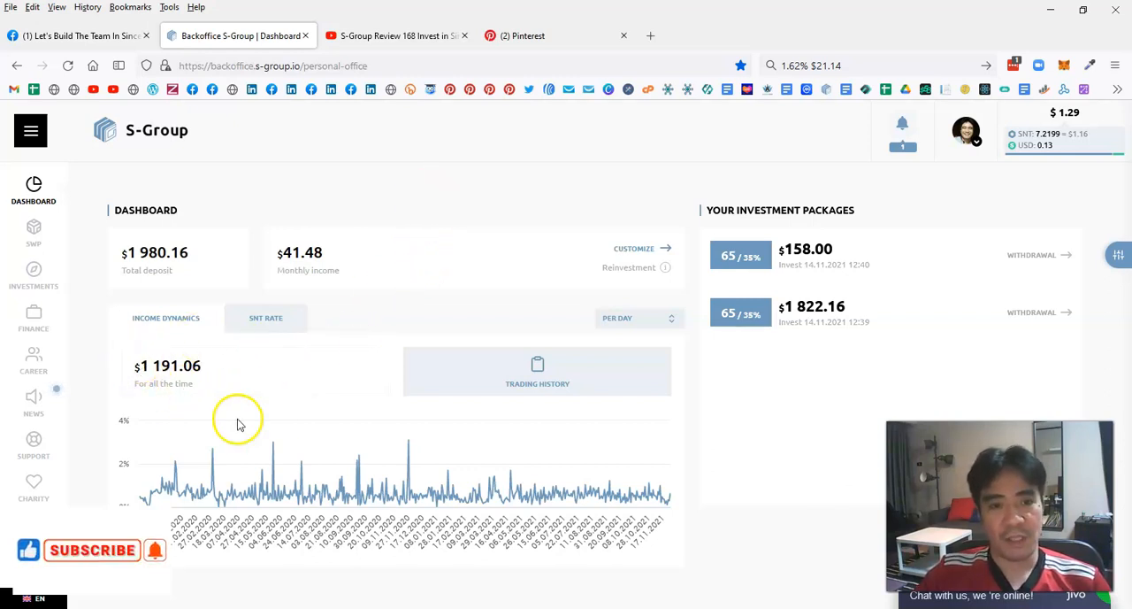
{"action": "mouse_move", "coordinate": [407, 274]}
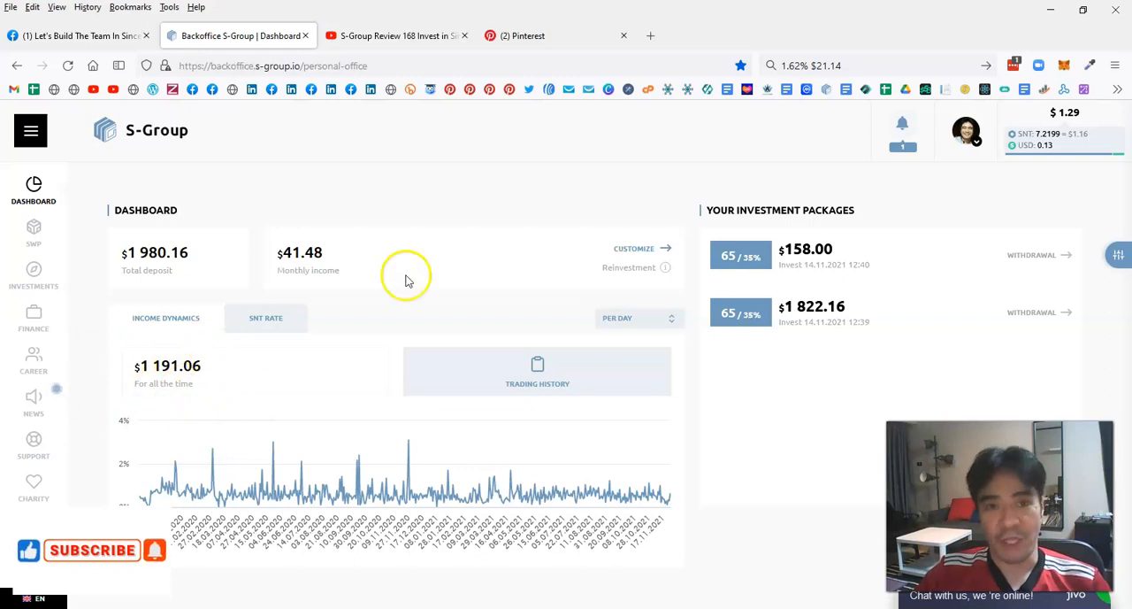
{"action": "mouse_move", "coordinate": [503, 237]}
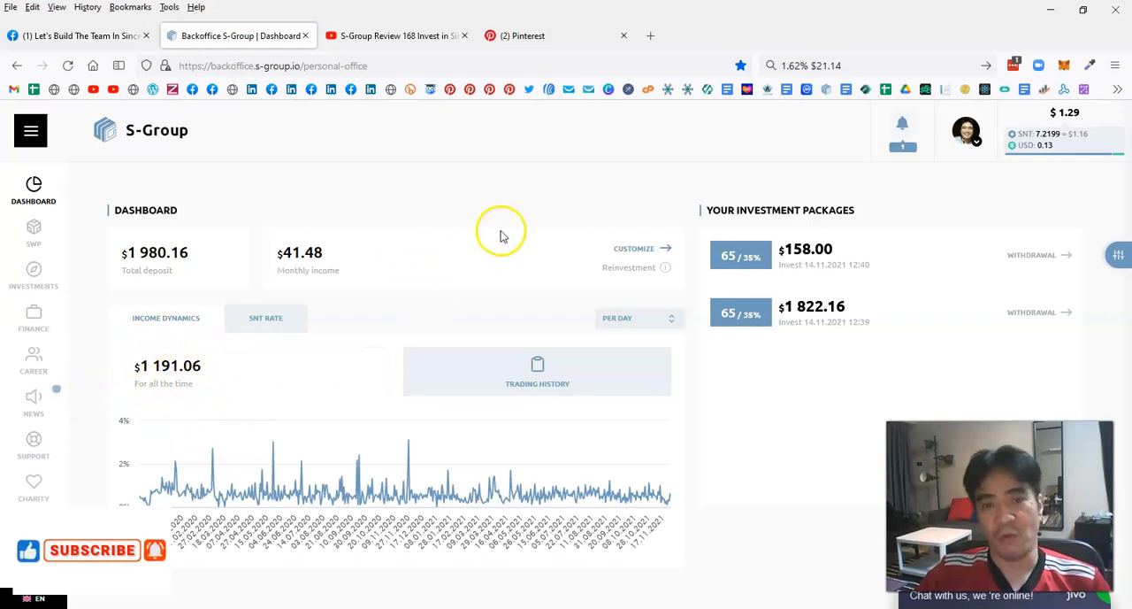
{"action": "mouse_move", "coordinate": [425, 283]}
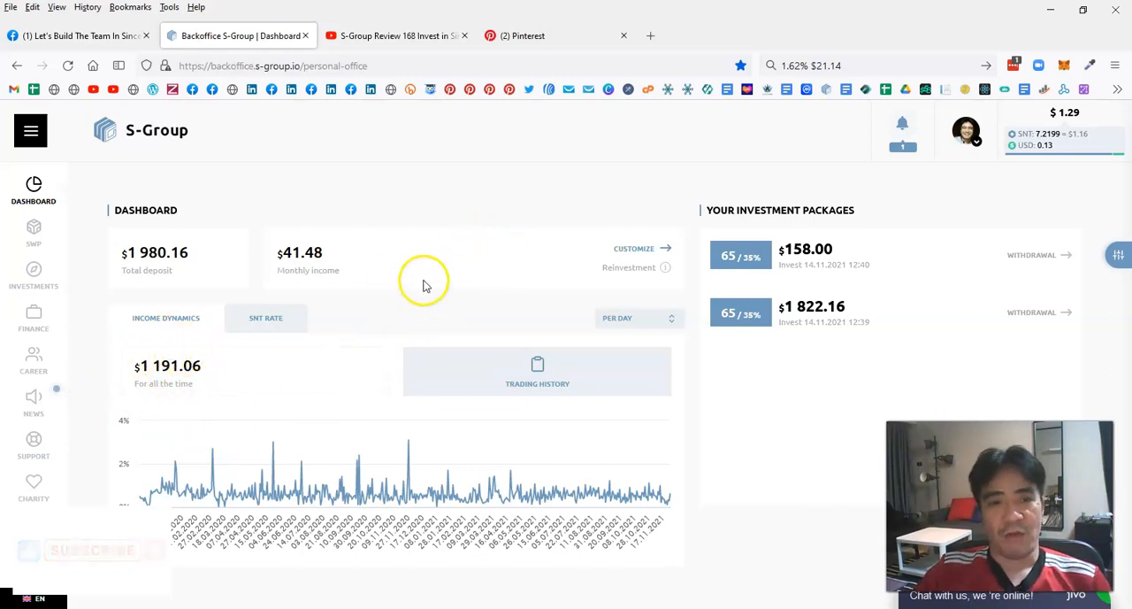
{"action": "mouse_move", "coordinate": [471, 221]}
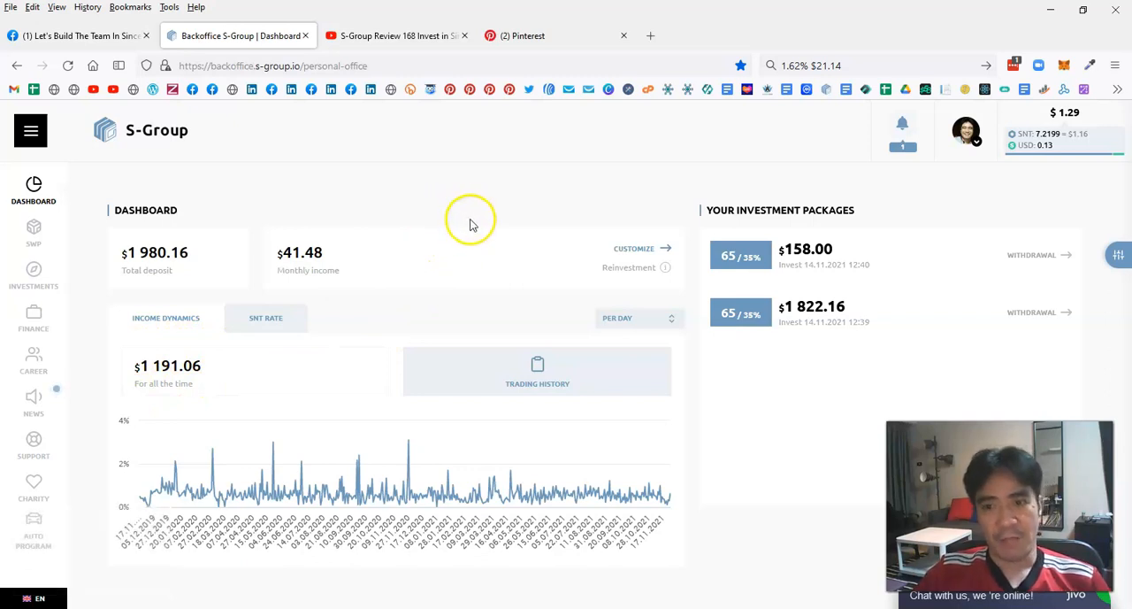
{"action": "mouse_move", "coordinate": [894, 332]}
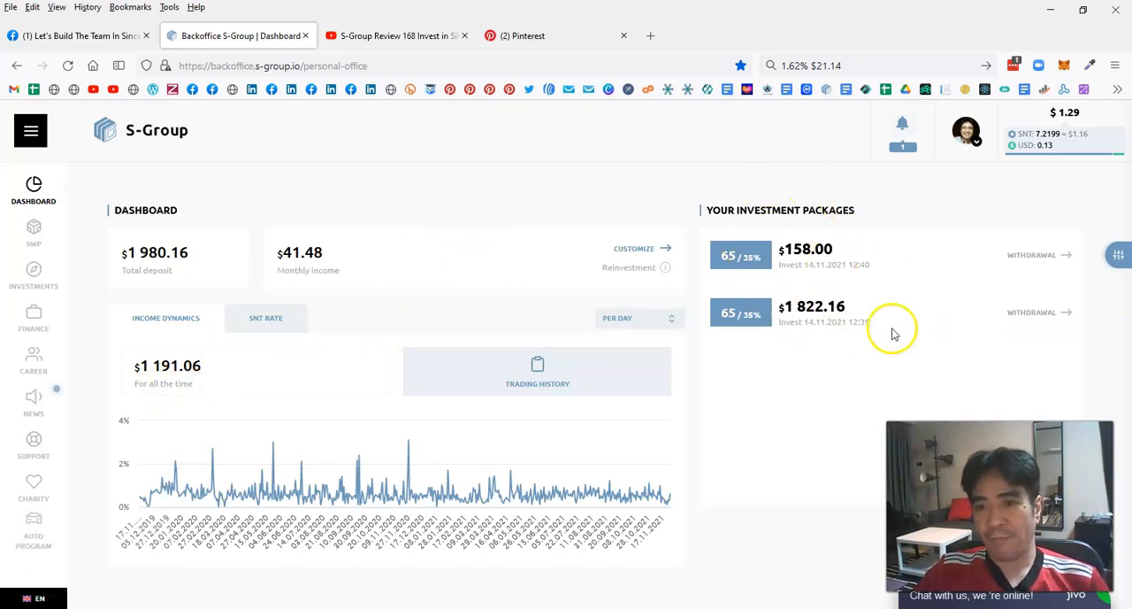
{"action": "mouse_move", "coordinate": [828, 364]}
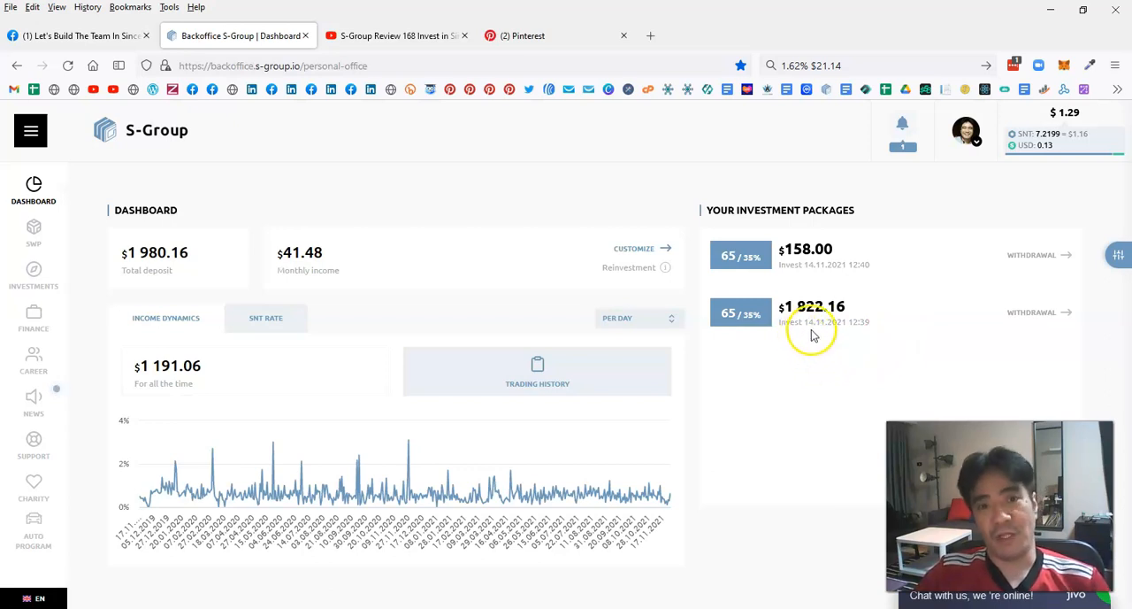
{"action": "mouse_move", "coordinate": [765, 312]}
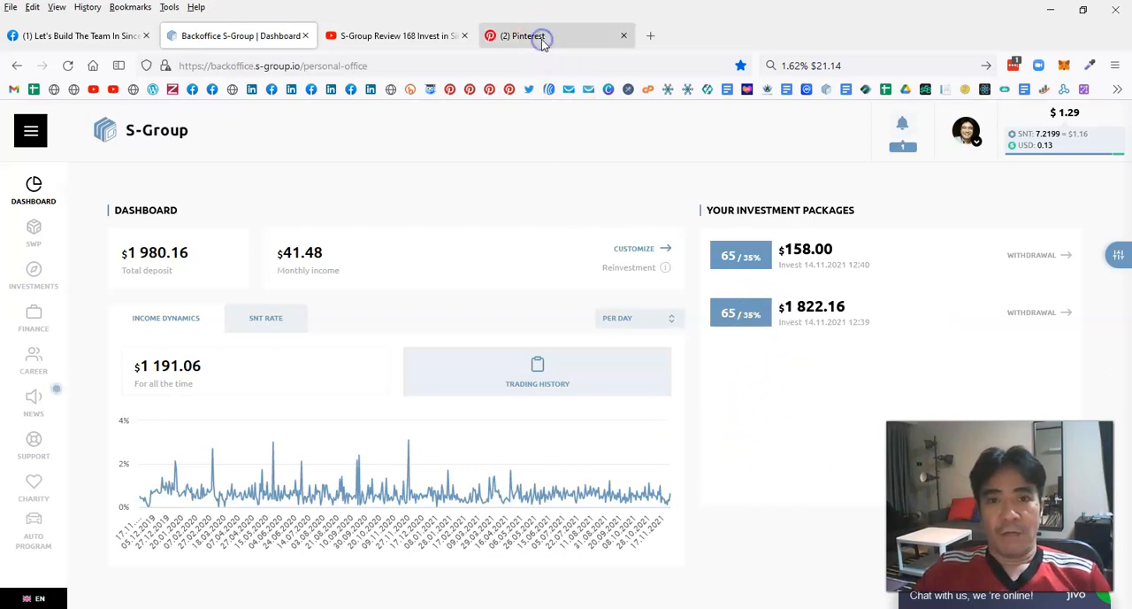
{"action": "left_click", "coordinate": [522, 35]}
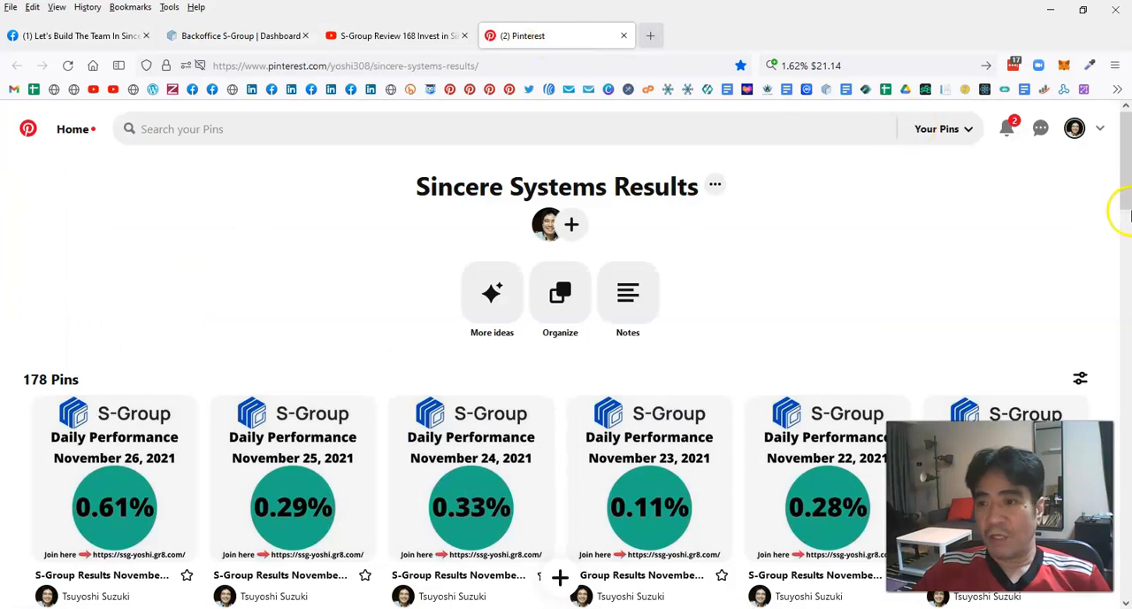
{"action": "scroll", "scroll_direction": "down", "scroll_amount": 3}
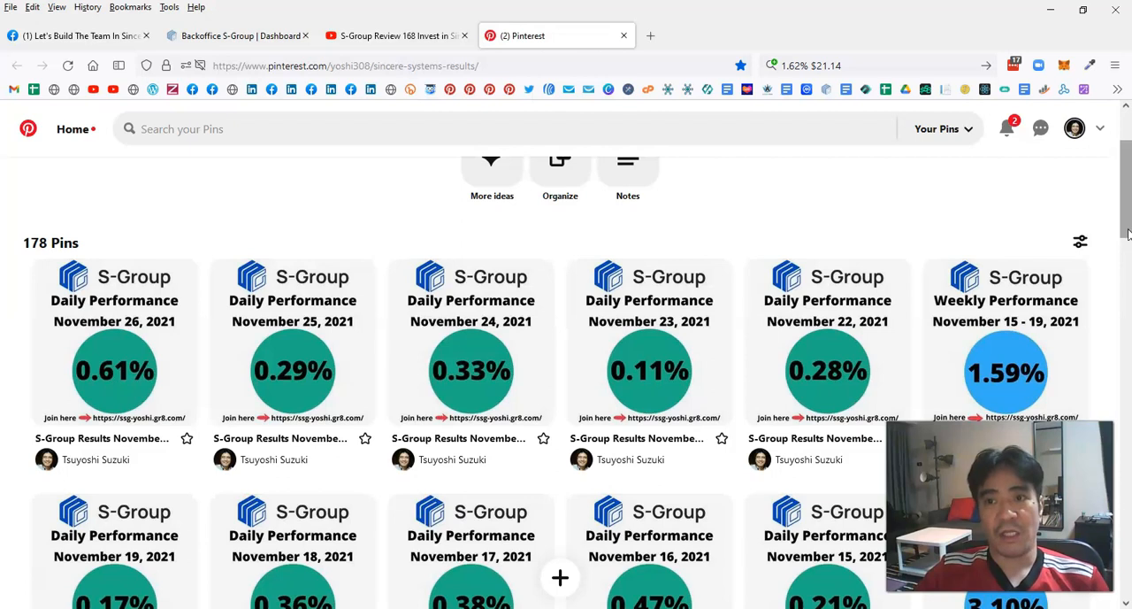
{"action": "mouse_move", "coordinate": [906, 184]}
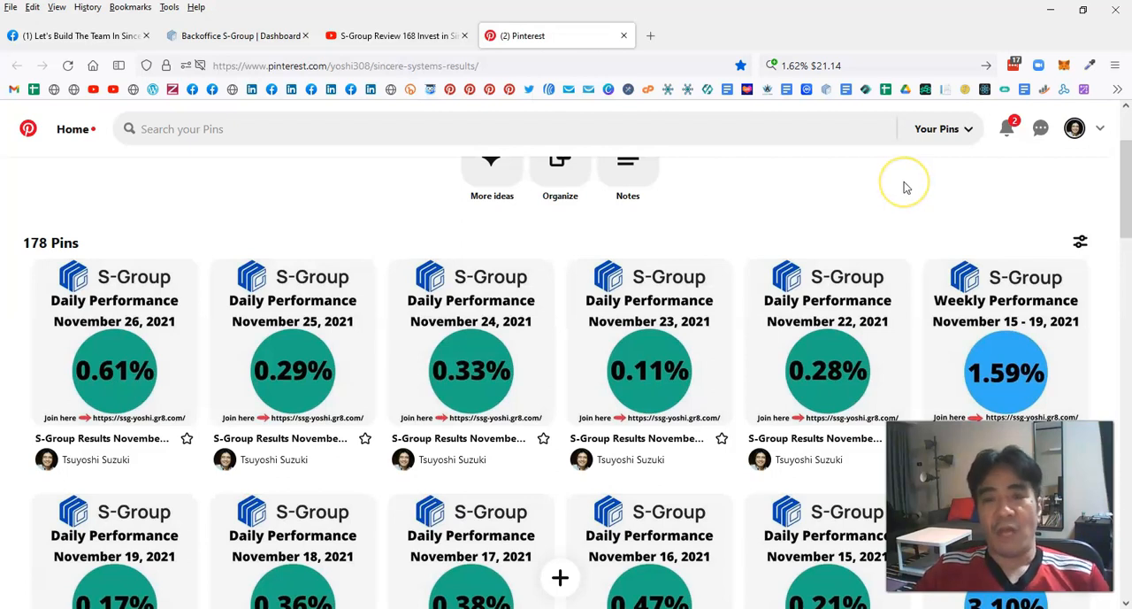
{"action": "mouse_move", "coordinate": [901, 191]}
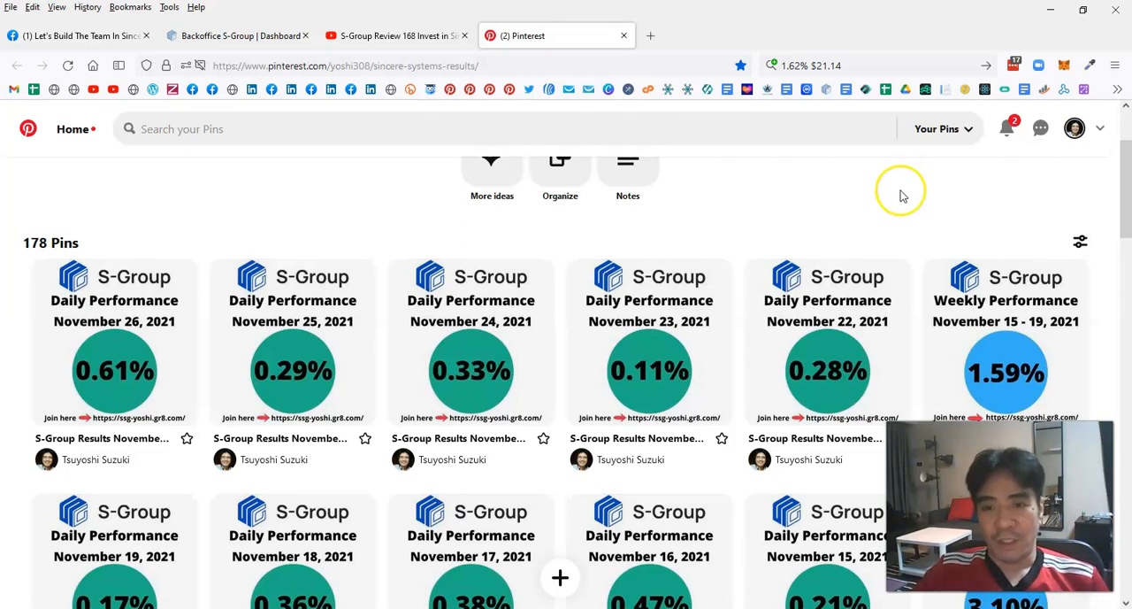
{"action": "mouse_move", "coordinate": [906, 191]}
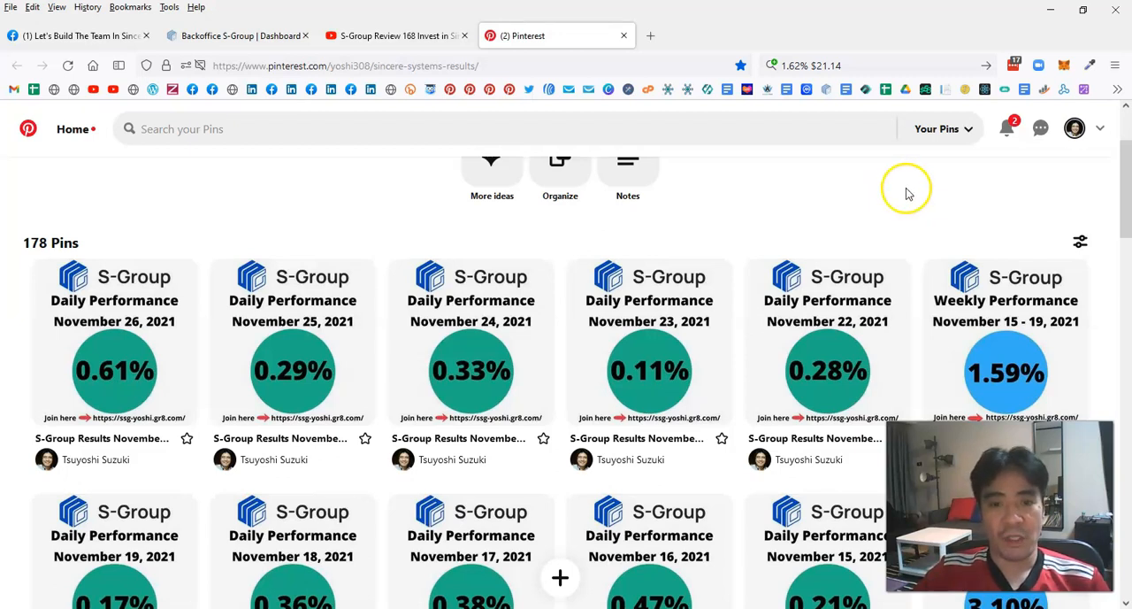
{"action": "mouse_move", "coordinate": [909, 184]}
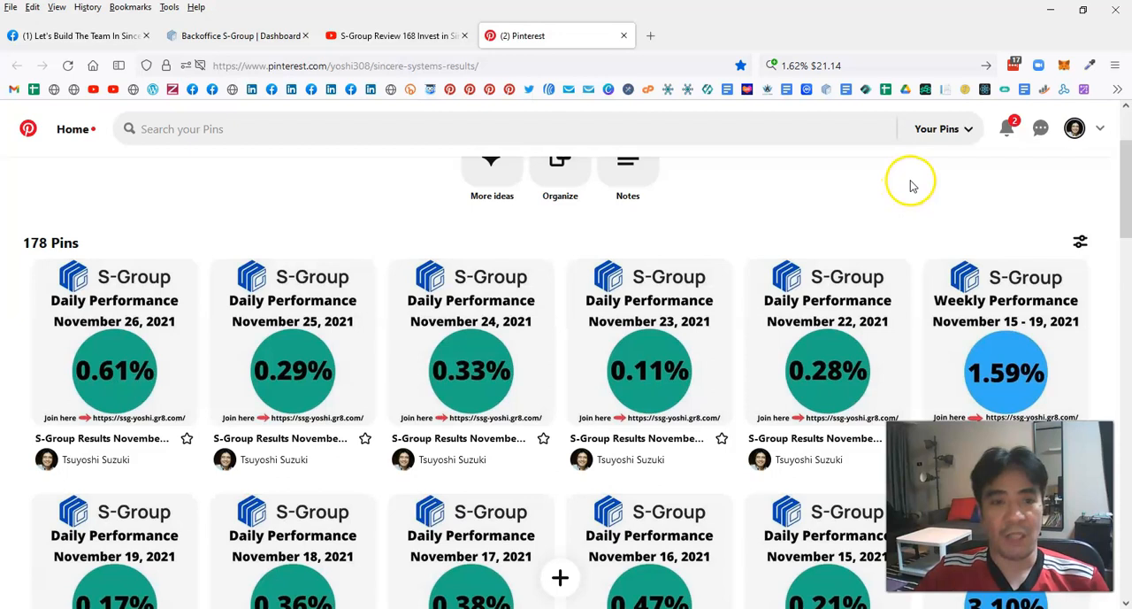
{"action": "mouse_move", "coordinate": [842, 173]}
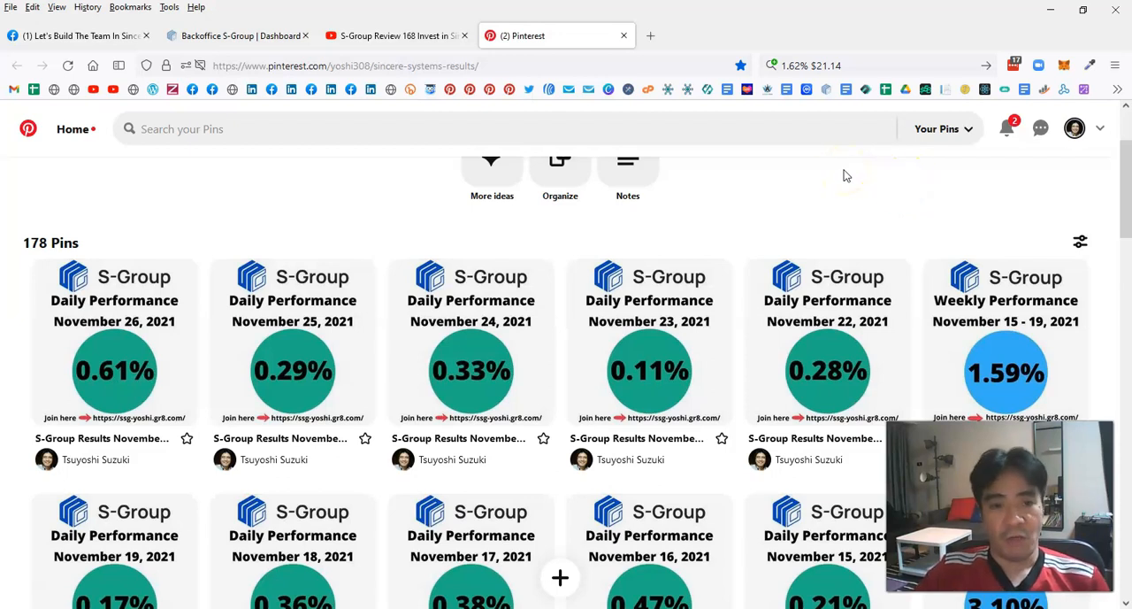
{"action": "mouse_move", "coordinate": [856, 174]}
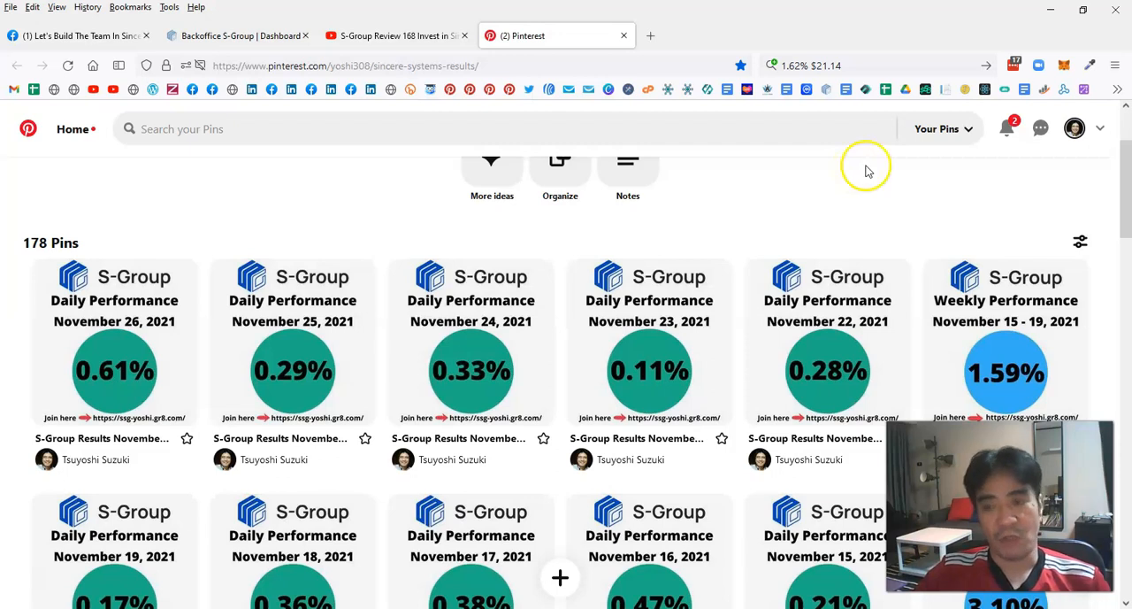
Scroll the board to the November 8–19, 2021 pins including the 3.10% weekly result
{"action": "scroll", "scroll_direction": "down", "scroll_amount": 3}
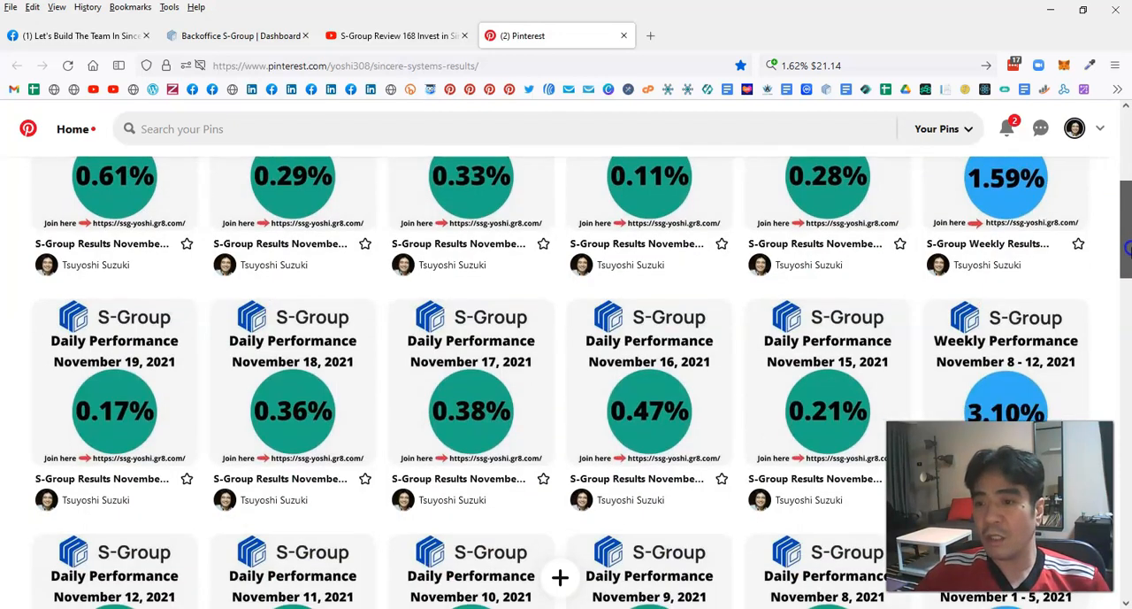
{"action": "scroll", "scroll_direction": "up", "scroll_amount": 3}
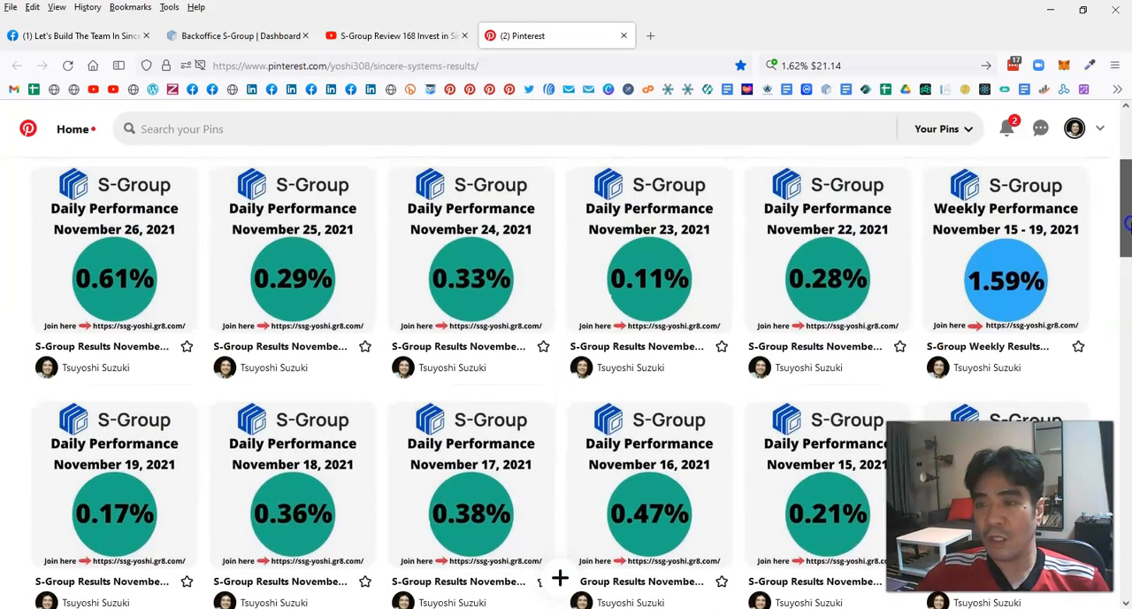
{"action": "scroll", "scroll_direction": "up", "scroll_amount": 3}
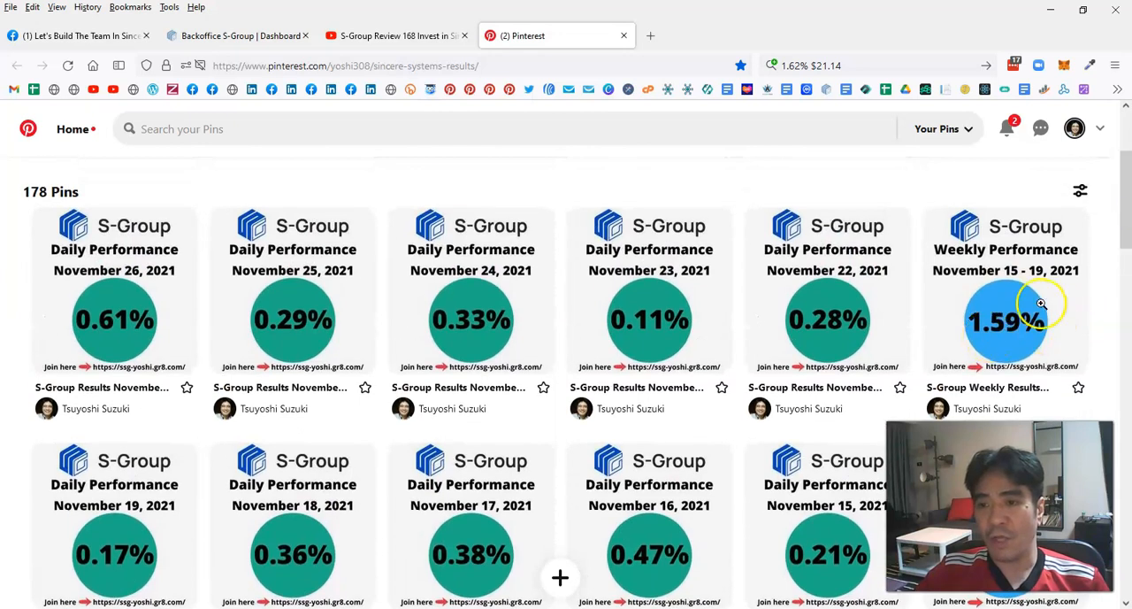
{"action": "scroll", "scroll_direction": "down", "scroll_amount": 3}
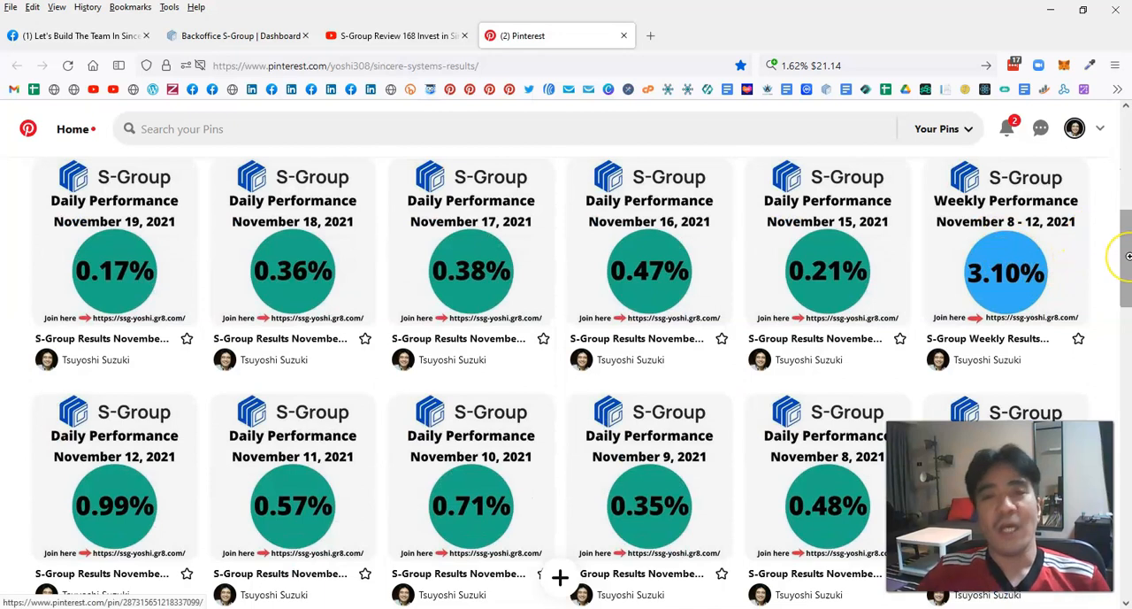
{"action": "mouse_move", "coordinate": [1005, 248]}
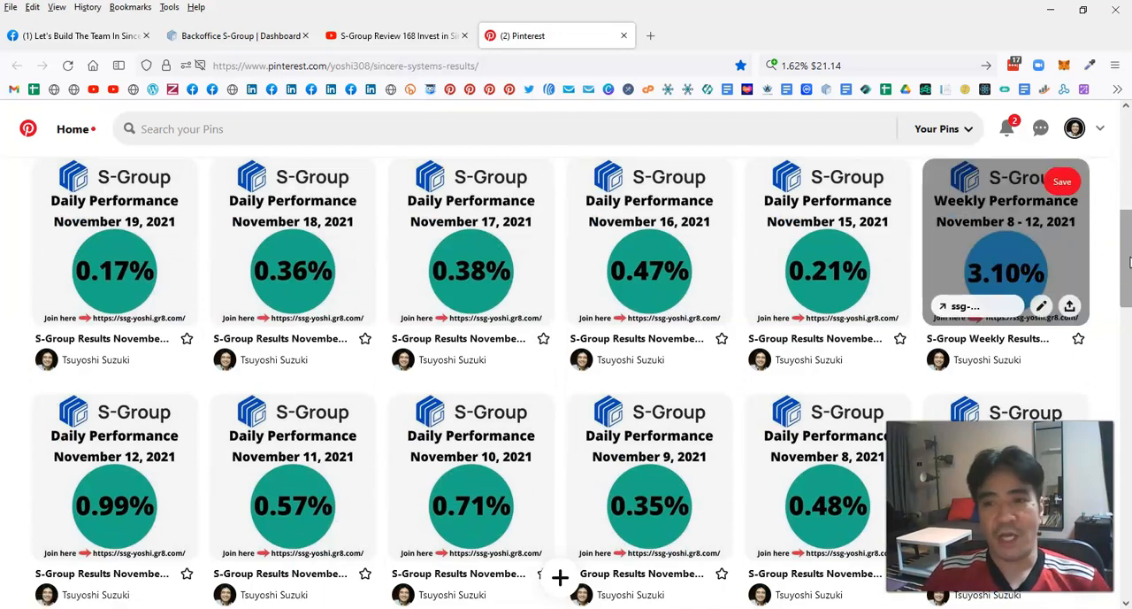
{"action": "mouse_move", "coordinate": [321, 306]}
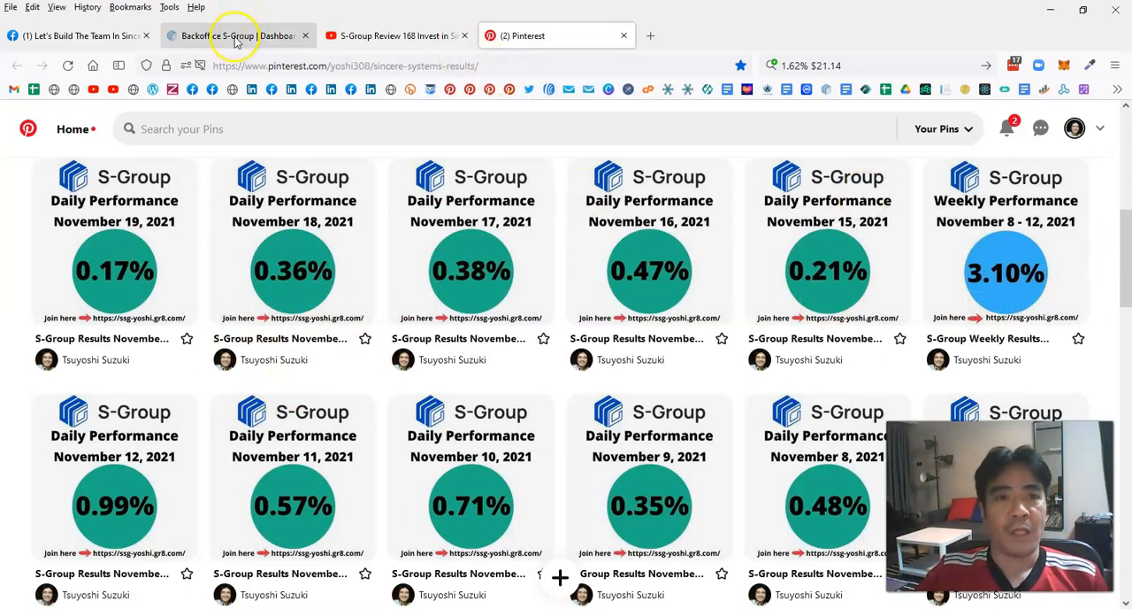
Revisit the S-Group dashboard tab, then move to the Sincere Systems Facebook group tab
{"action": "left_click", "coordinate": [237, 35]}
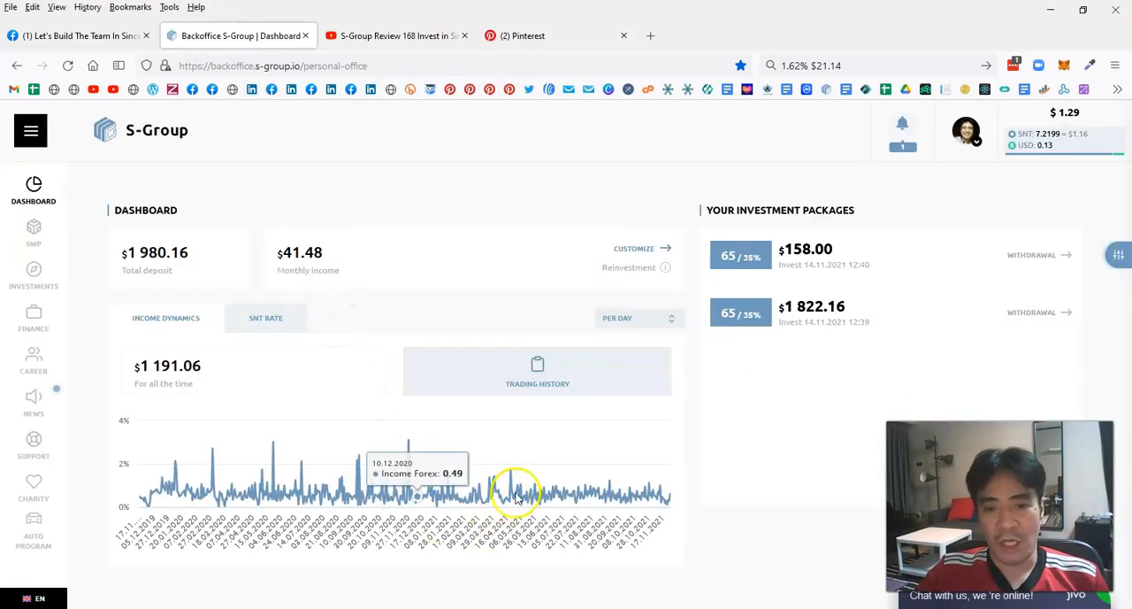
{"action": "mouse_move", "coordinate": [659, 495]}
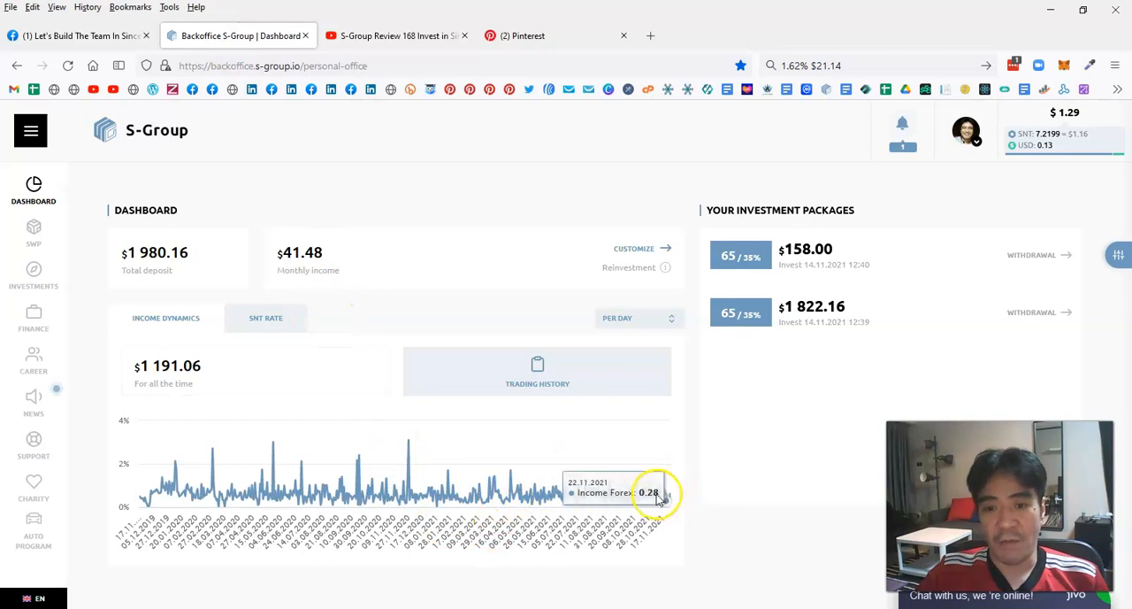
{"action": "mouse_move", "coordinate": [637, 495]}
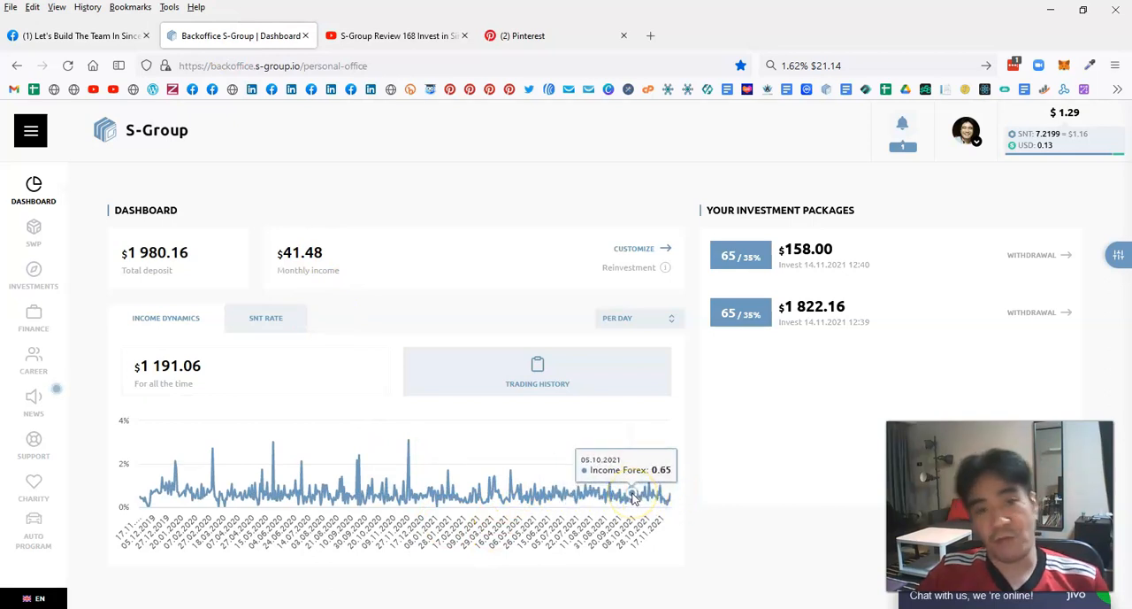
{"action": "mouse_move", "coordinate": [697, 370]}
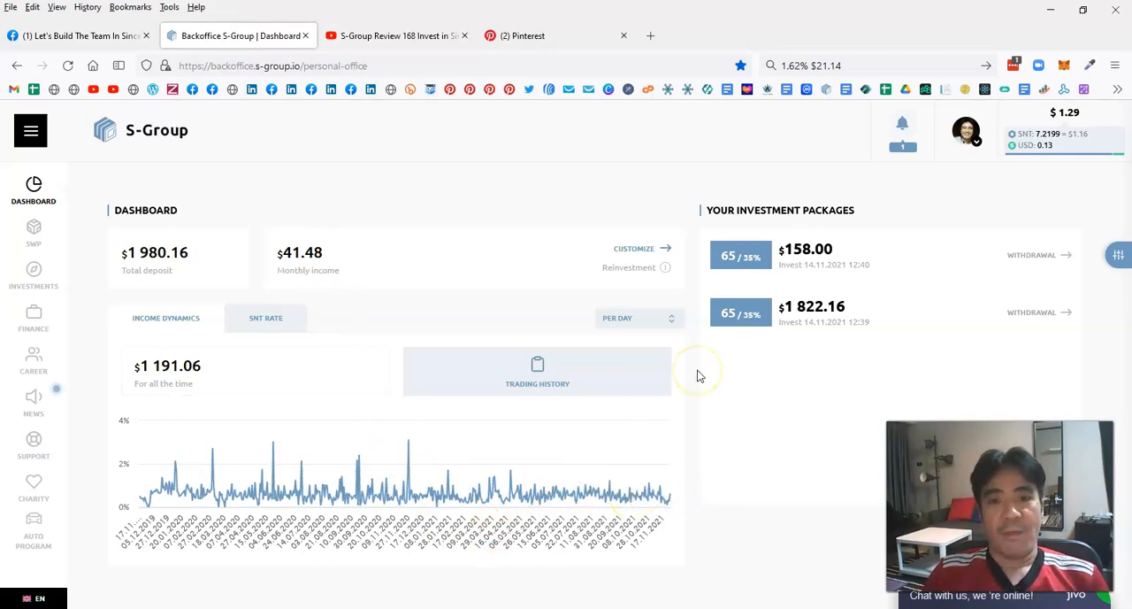
{"action": "mouse_move", "coordinate": [699, 373]}
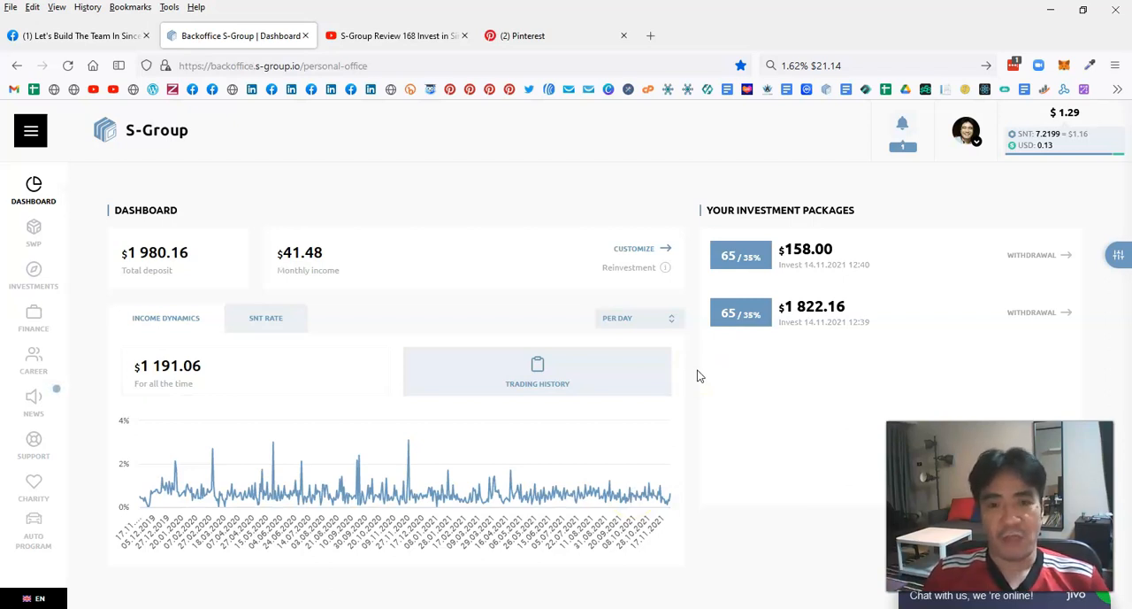
{"action": "mouse_move", "coordinate": [694, 400]}
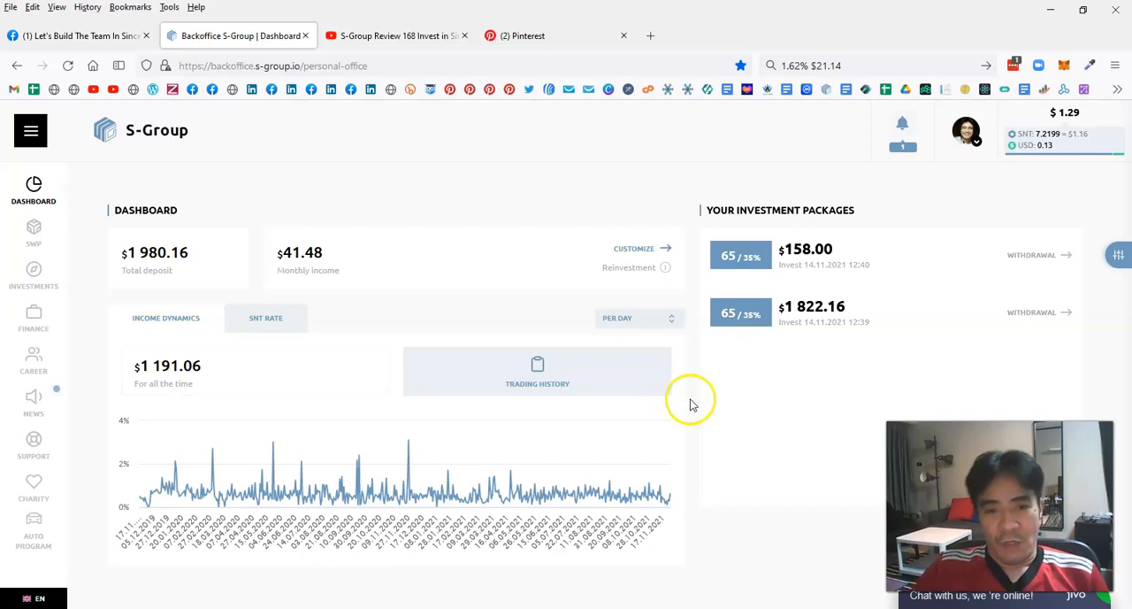
{"action": "mouse_move", "coordinate": [469, 492]}
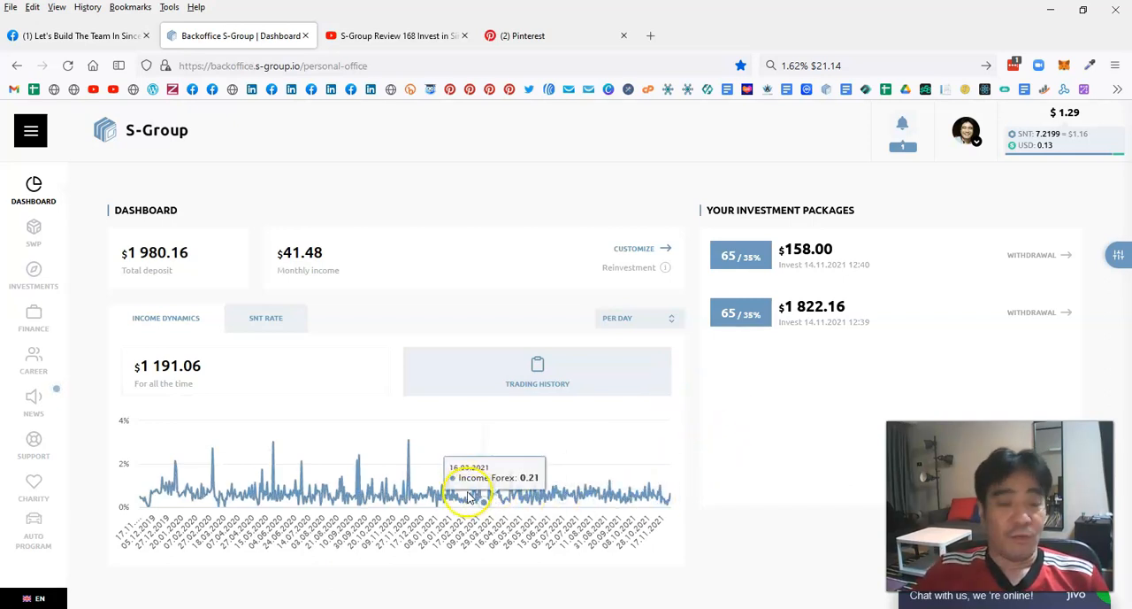
{"action": "mouse_move", "coordinate": [679, 443]}
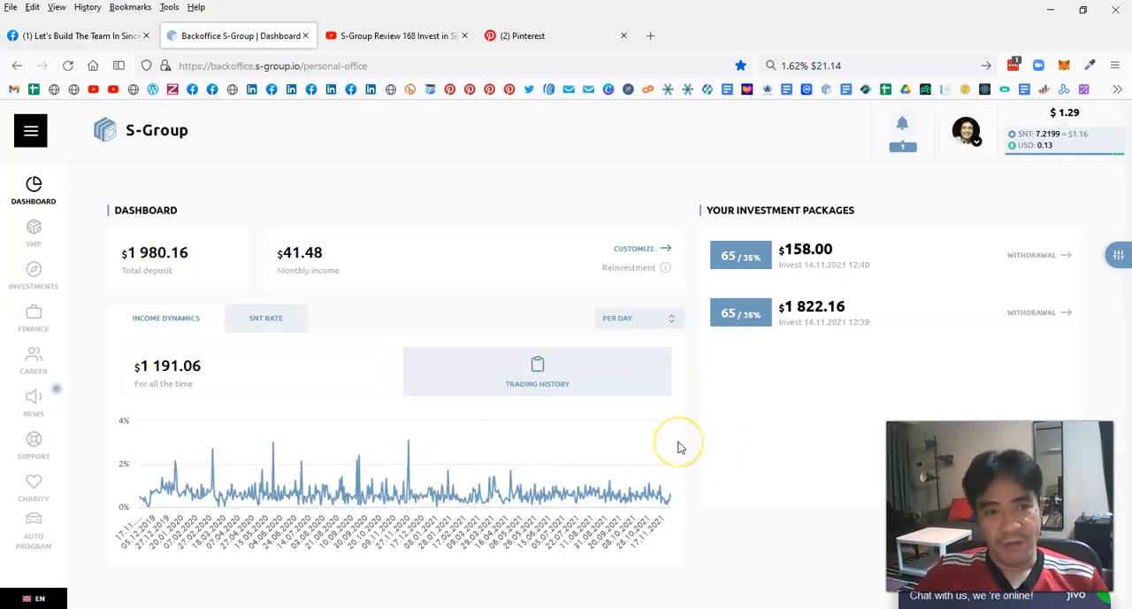
{"action": "mouse_move", "coordinate": [694, 427]}
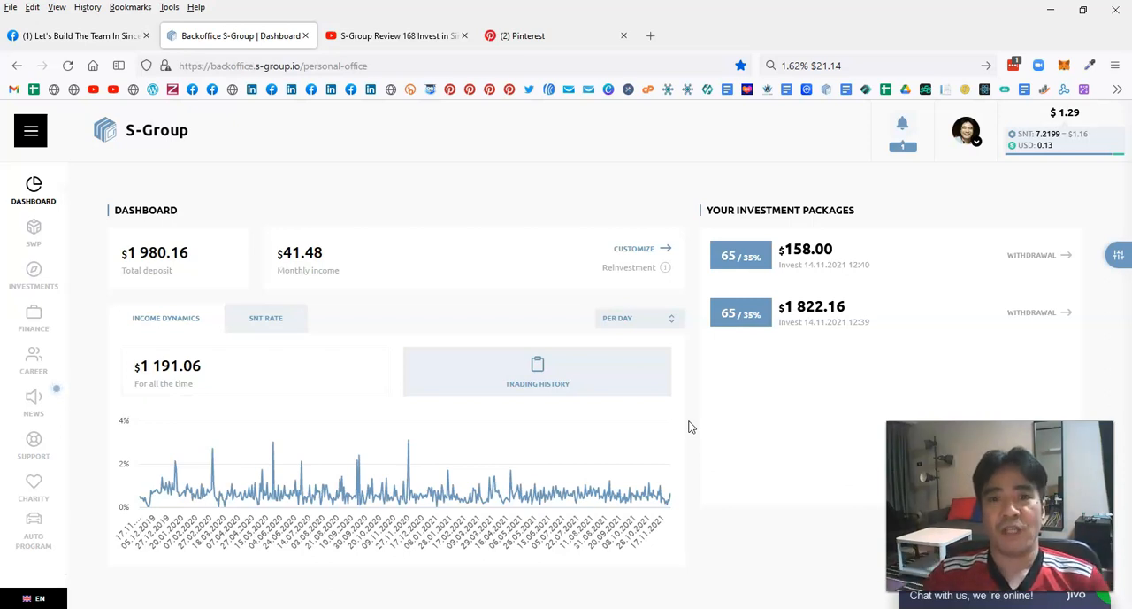
{"action": "left_click", "coordinate": [75, 35]}
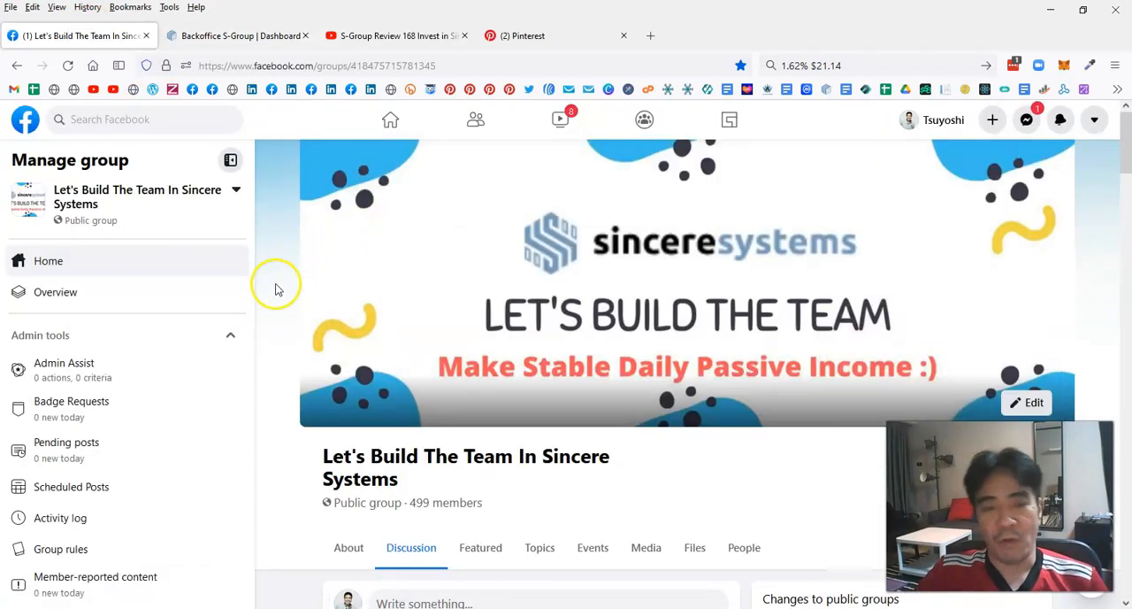
Advance the Featured posts to the April 9 calculator post counting the 5% fee
{"action": "scroll", "scroll_direction": "down", "scroll_amount": 3}
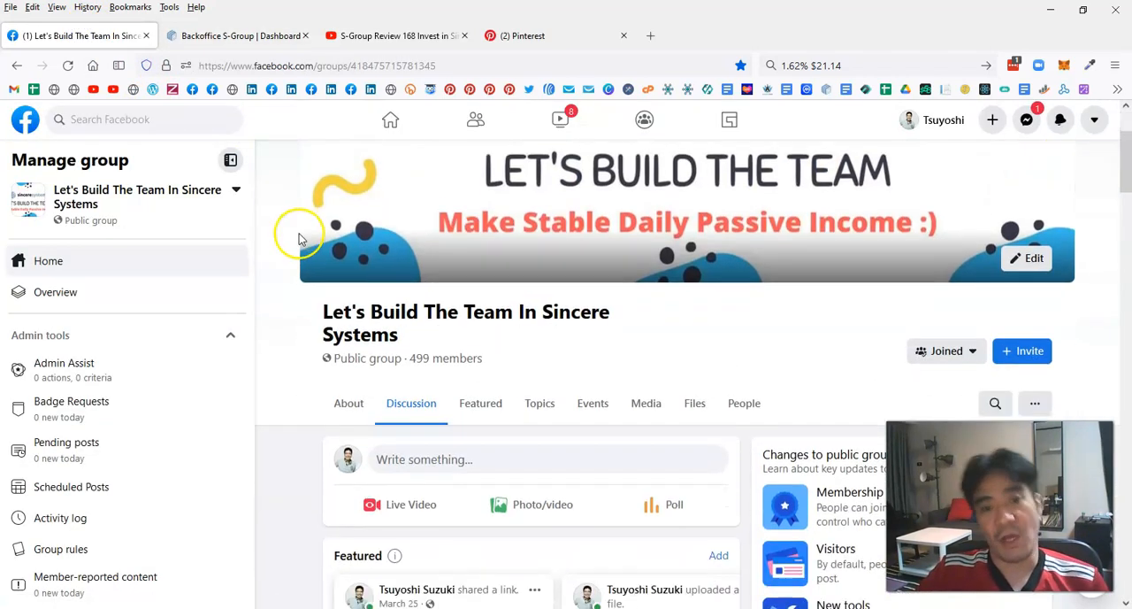
{"action": "scroll", "scroll_direction": "down", "scroll_amount": 3}
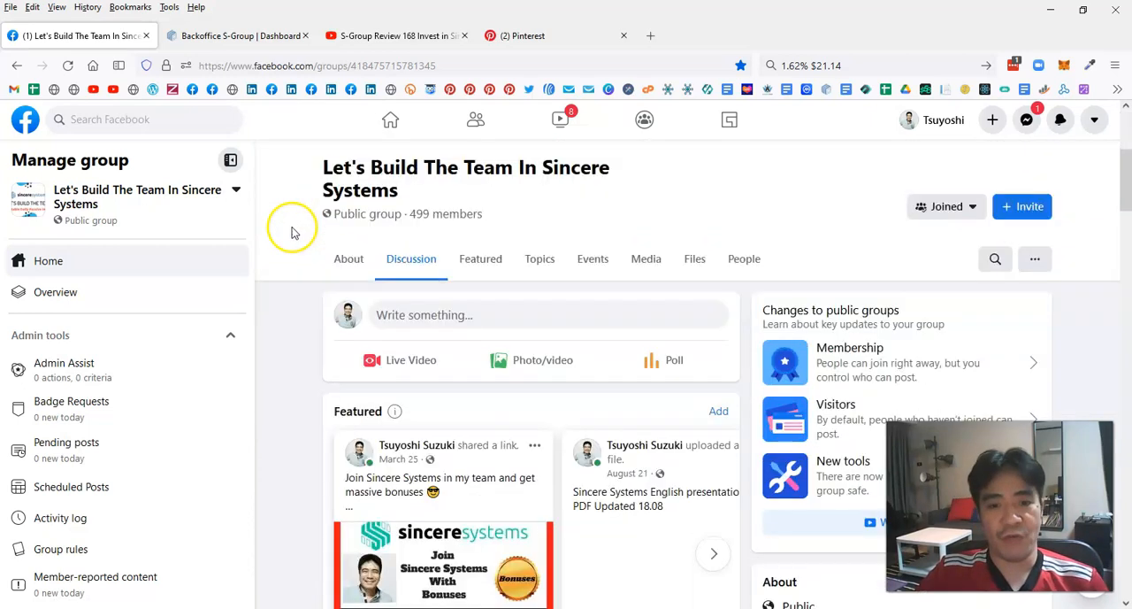
{"action": "scroll", "scroll_direction": "down", "scroll_amount": 3}
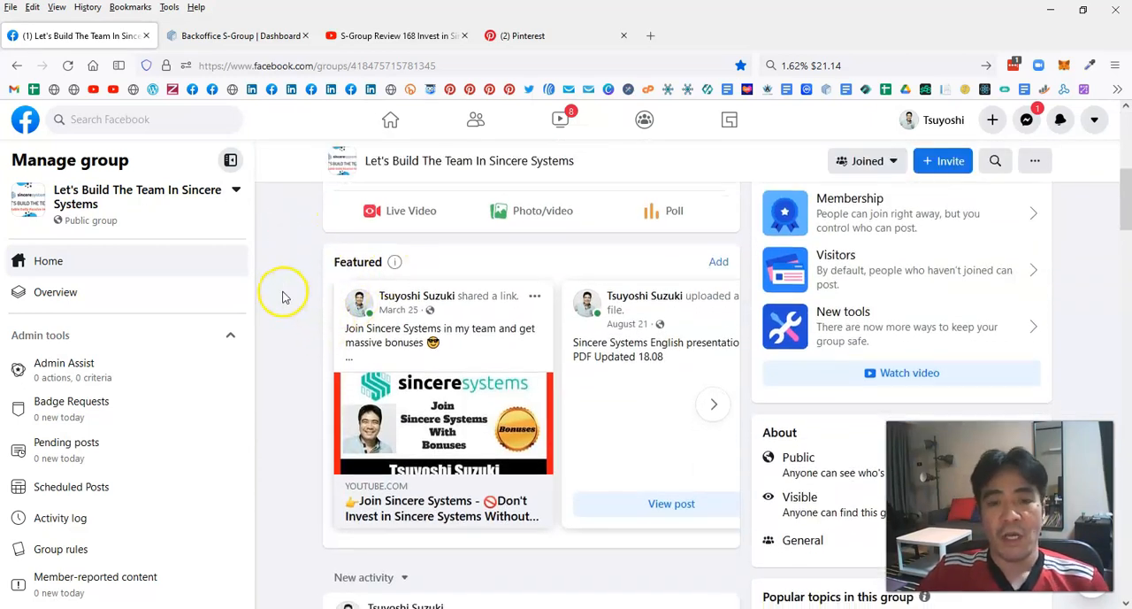
{"action": "scroll", "scroll_direction": "down", "scroll_amount": 3}
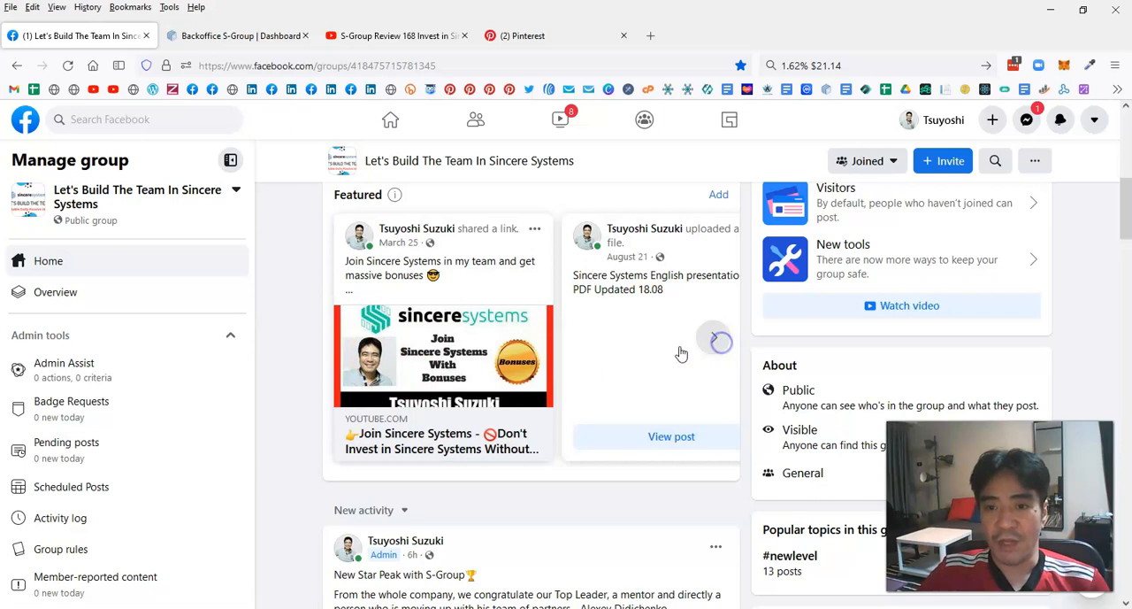
{"action": "left_click", "coordinate": [714, 336]}
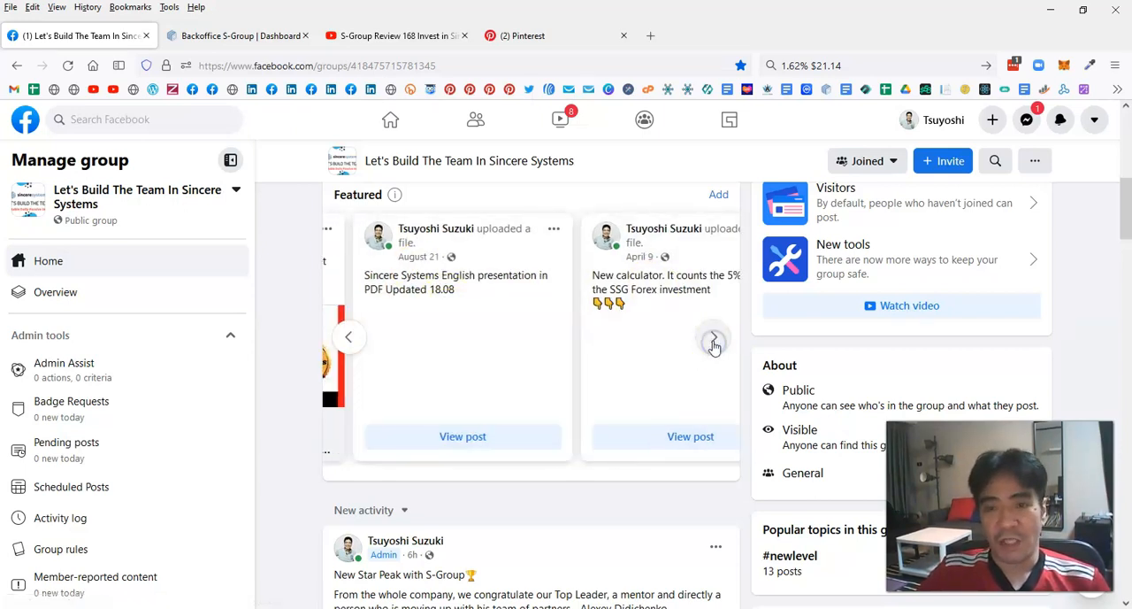
{"action": "left_click", "coordinate": [715, 344]}
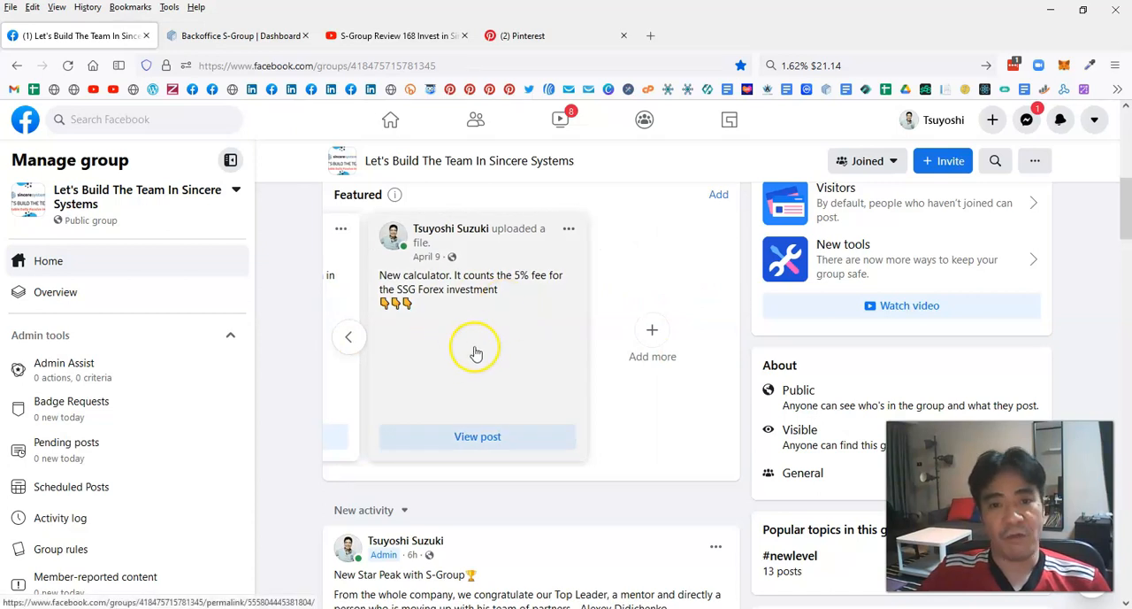
{"action": "mouse_move", "coordinate": [471, 329]}
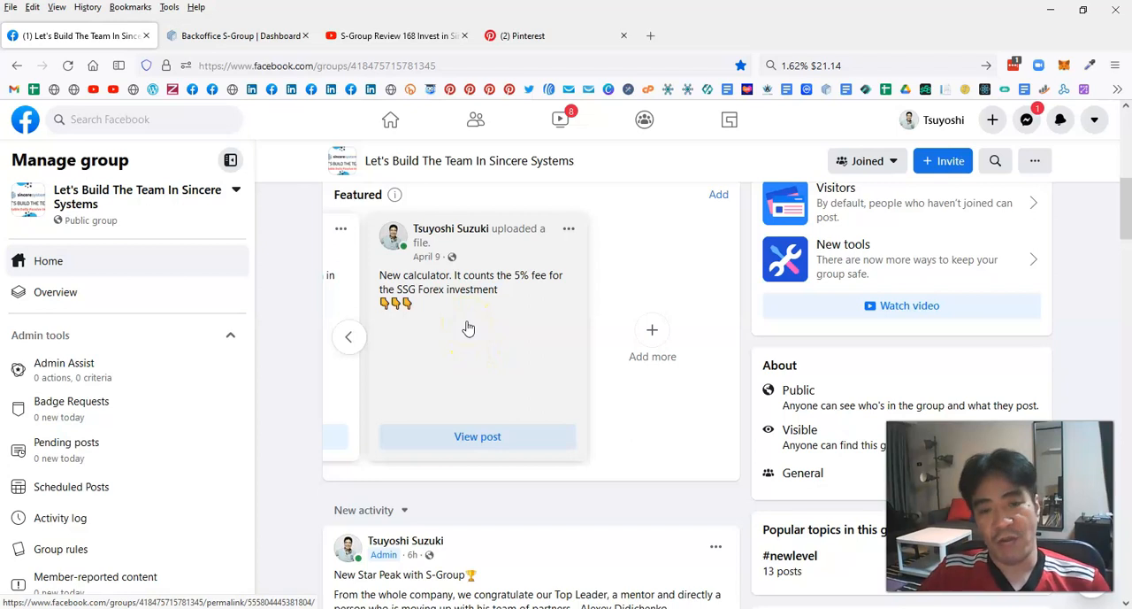
{"action": "mouse_move", "coordinate": [472, 320]}
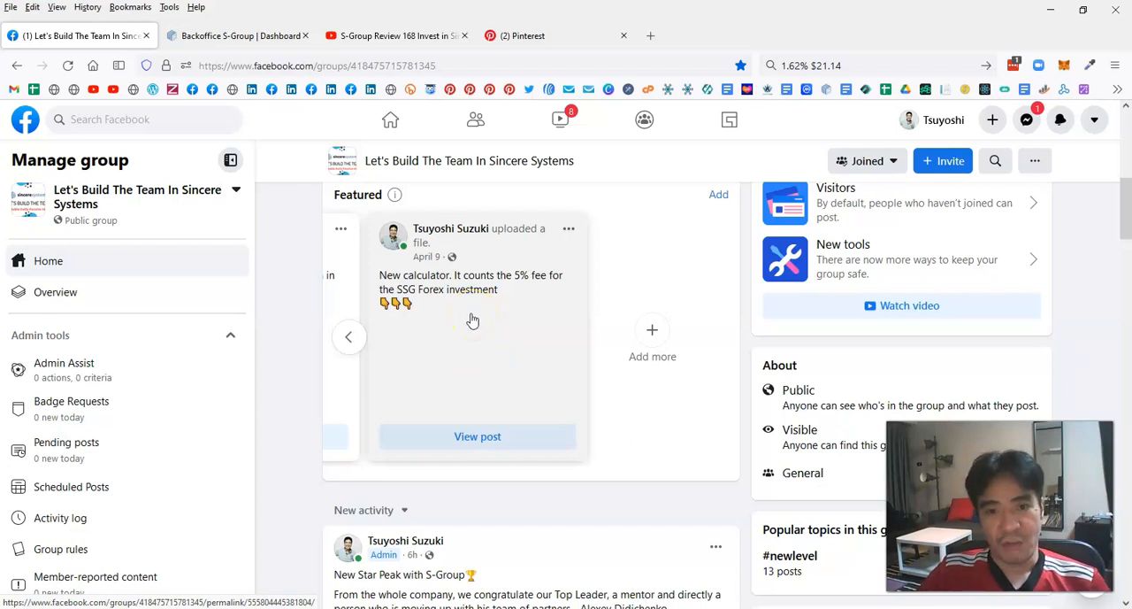
{"action": "mouse_move", "coordinate": [488, 311]}
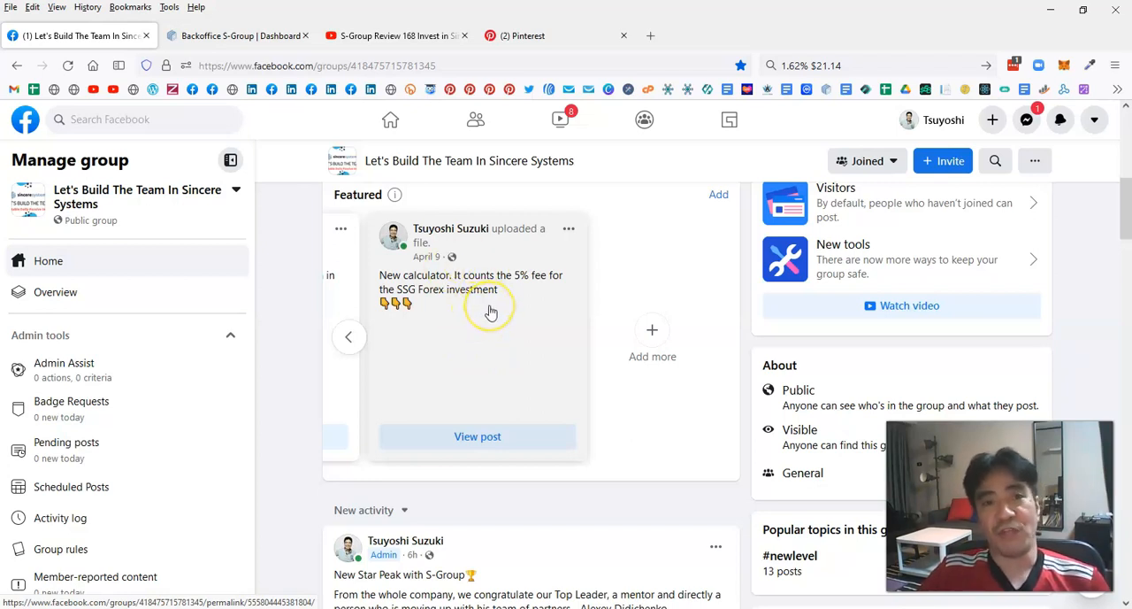
{"action": "mouse_move", "coordinate": [492, 315]}
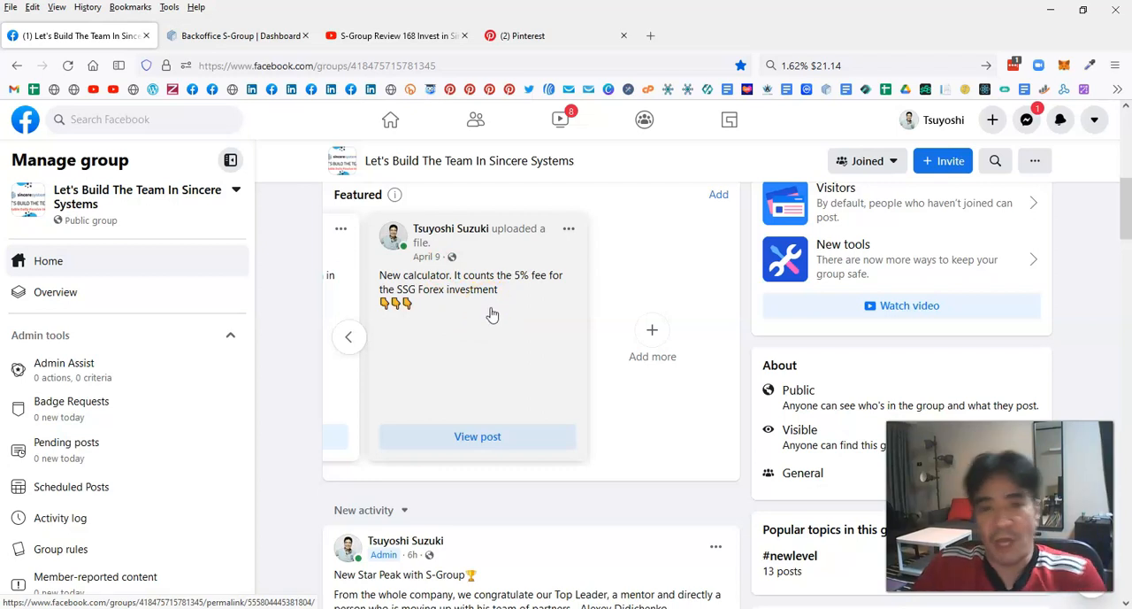
Scroll the feed to the New Star Peak post with $10,000,000 turnover and $500,000 bonus
{"action": "scroll", "scroll_direction": "down", "scroll_amount": 3}
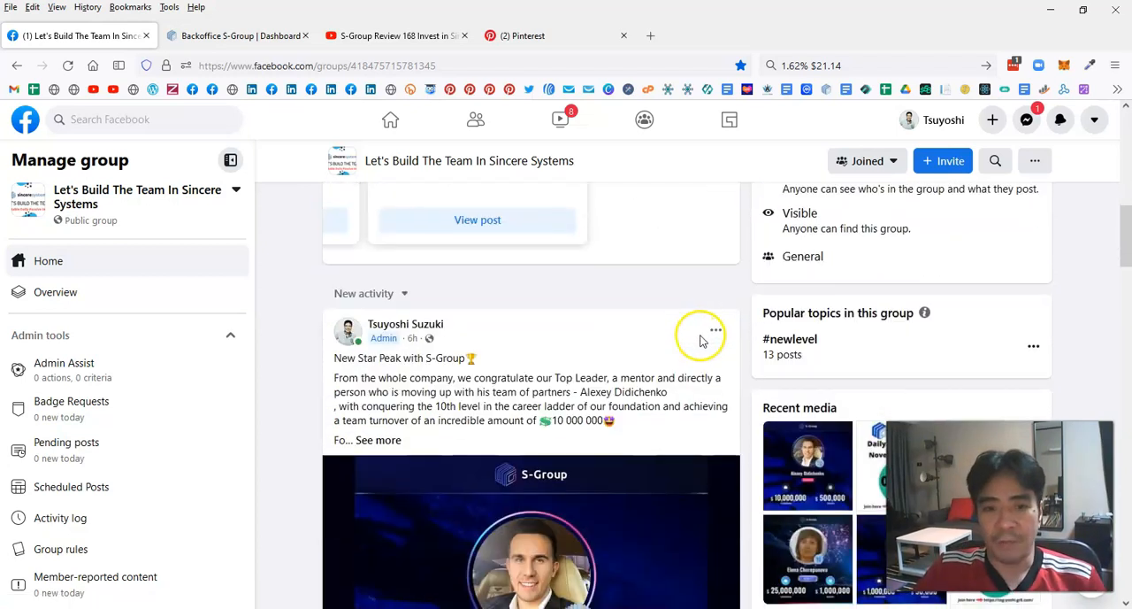
{"action": "scroll", "scroll_direction": "down", "scroll_amount": 3}
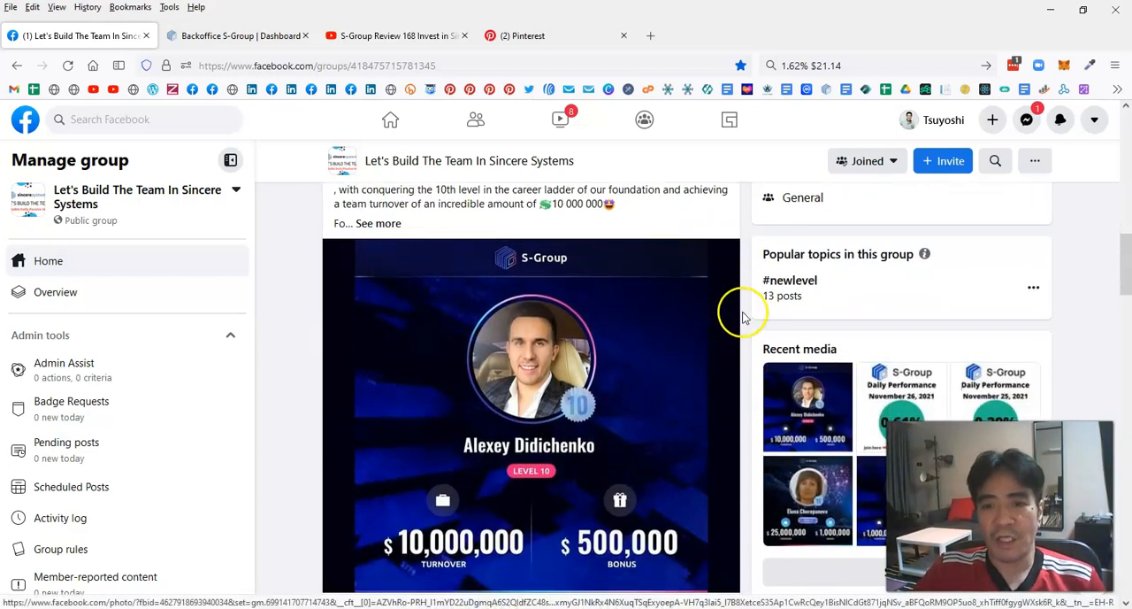
{"action": "scroll", "scroll_direction": "up", "scroll_amount": 3}
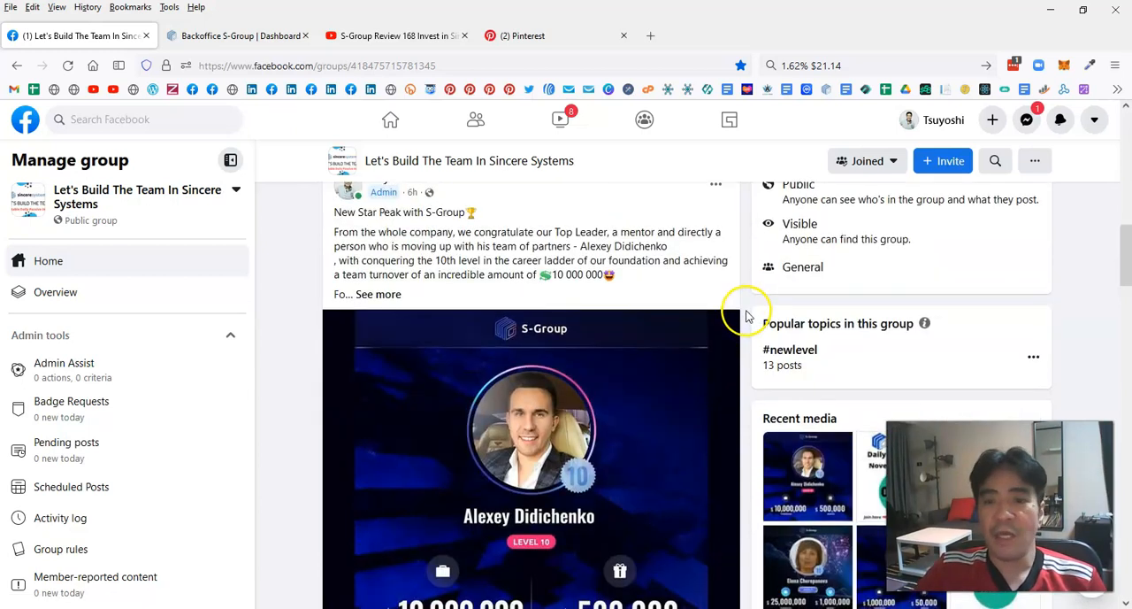
{"action": "scroll", "scroll_direction": "down", "scroll_amount": 3}
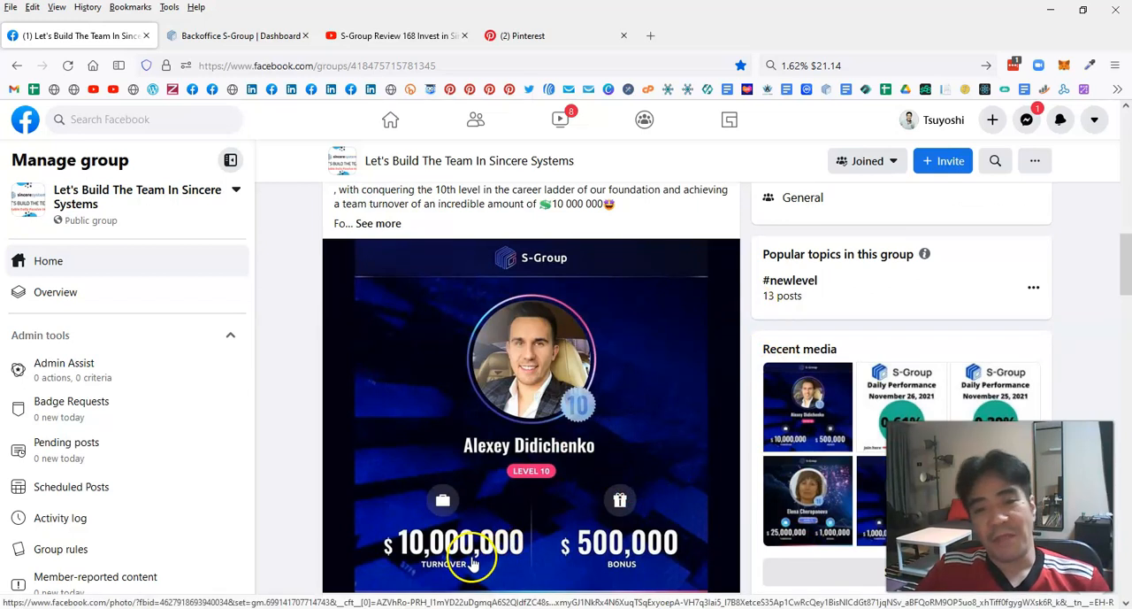
{"action": "mouse_move", "coordinate": [729, 478]}
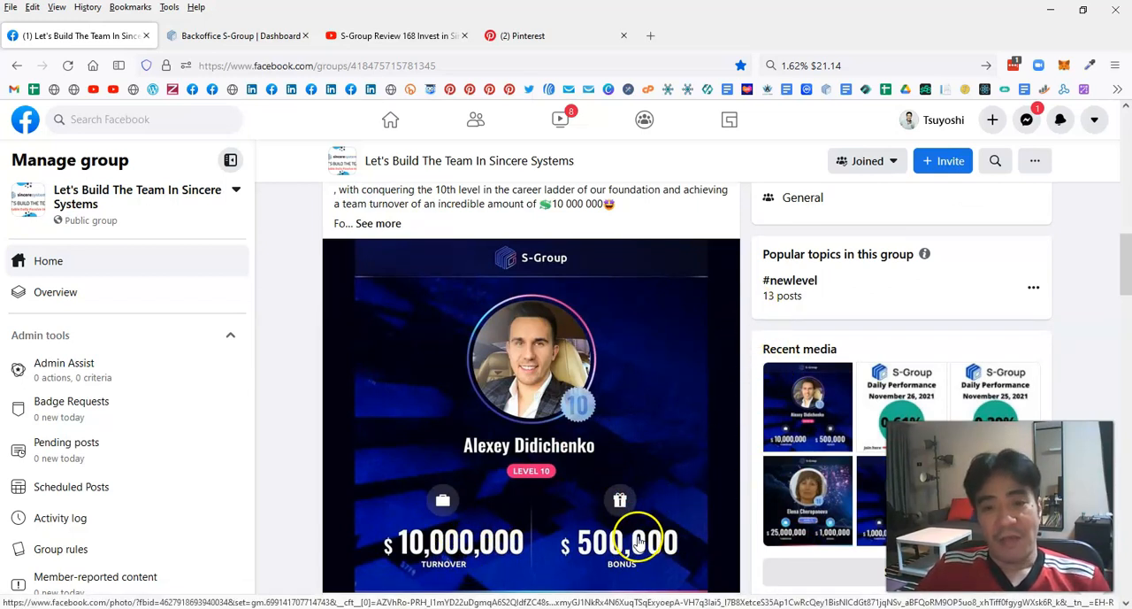
{"action": "mouse_move", "coordinate": [758, 304]}
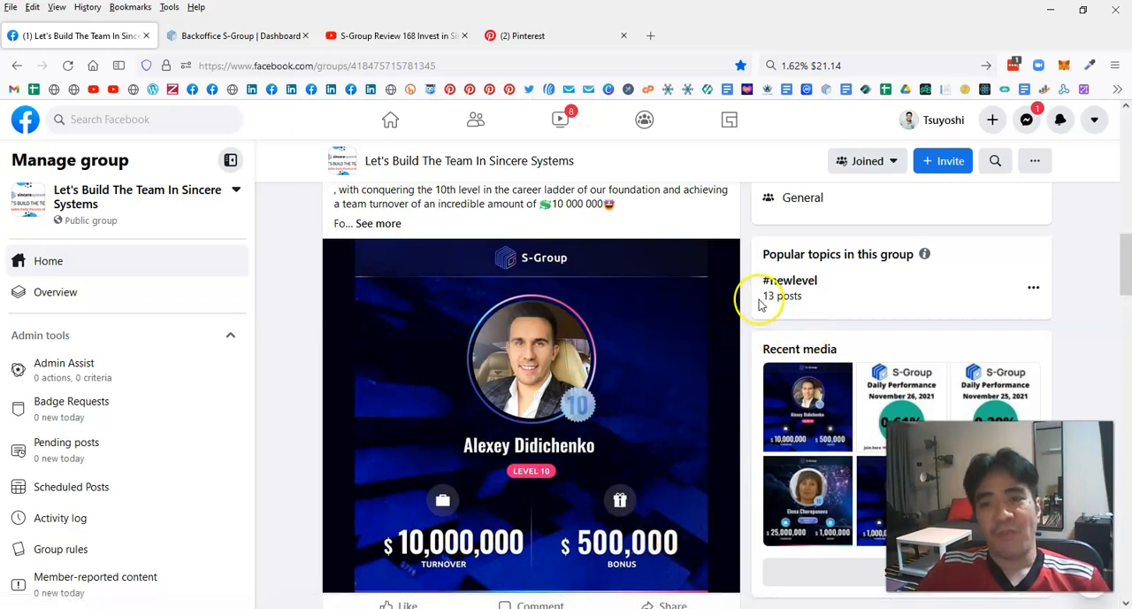
{"action": "mouse_move", "coordinate": [757, 283]}
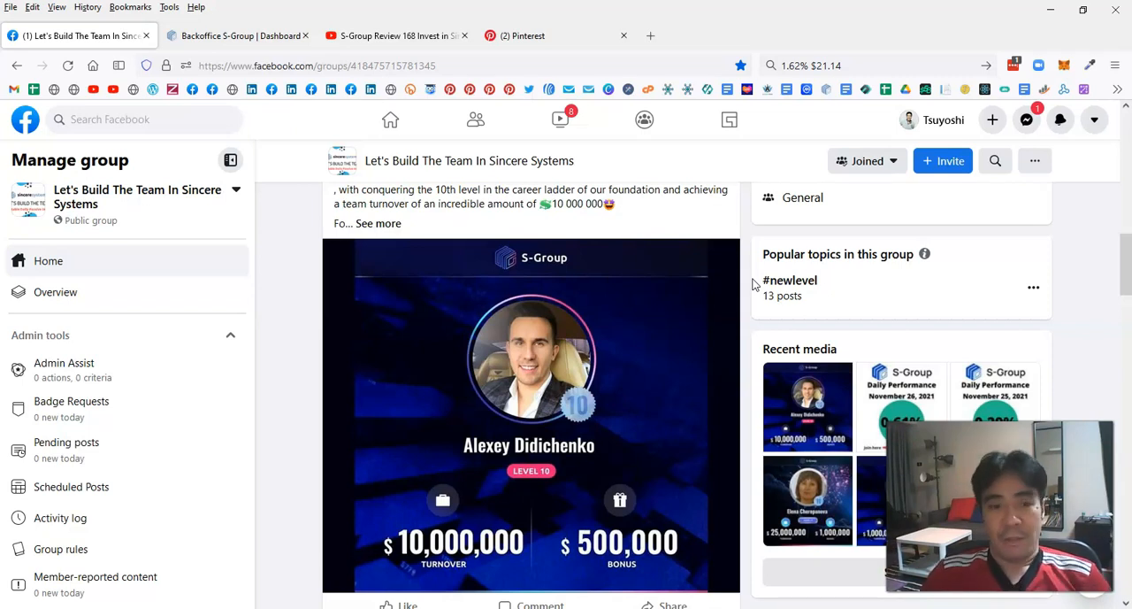
{"action": "mouse_move", "coordinate": [724, 354]}
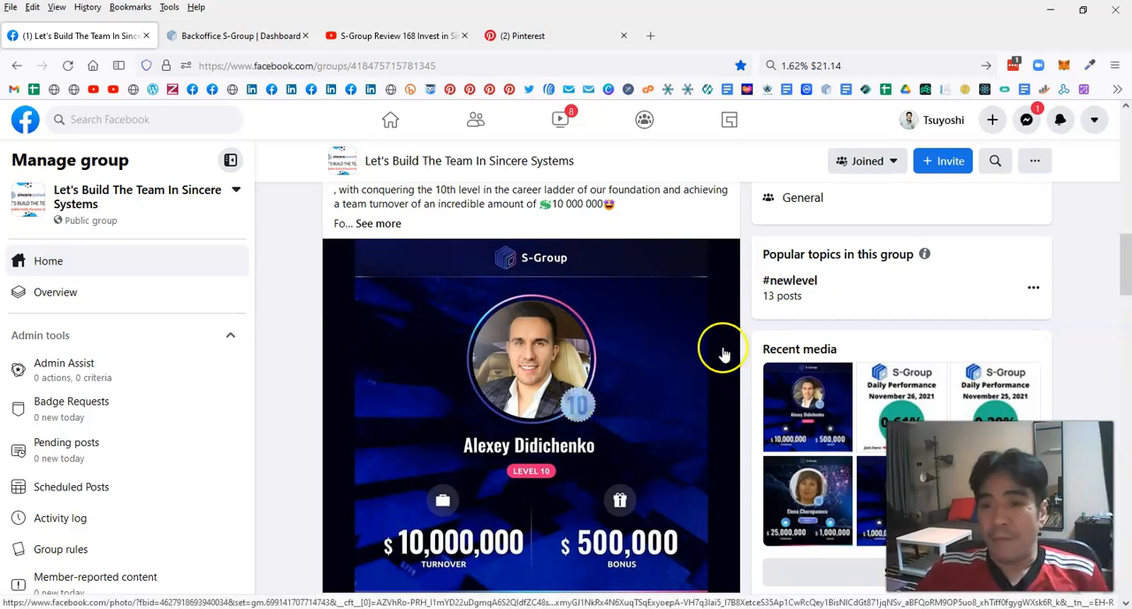
Return Featured to the first post, the March 25 Join Sincere Systems video link
{"action": "scroll", "scroll_direction": "up", "scroll_amount": 3}
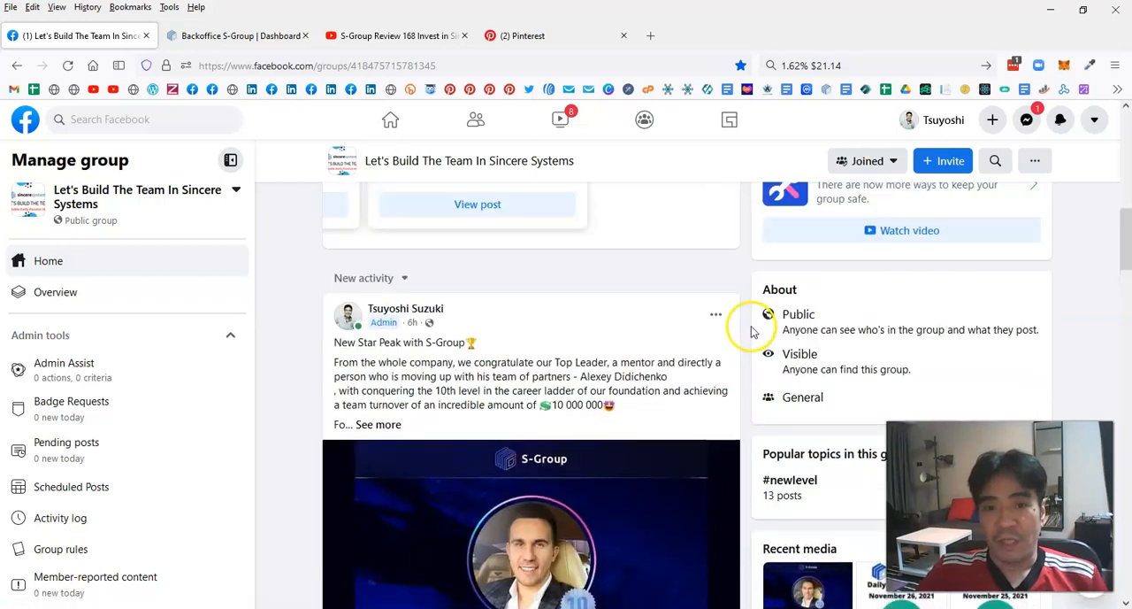
{"action": "scroll", "scroll_direction": "up", "scroll_amount": 3}
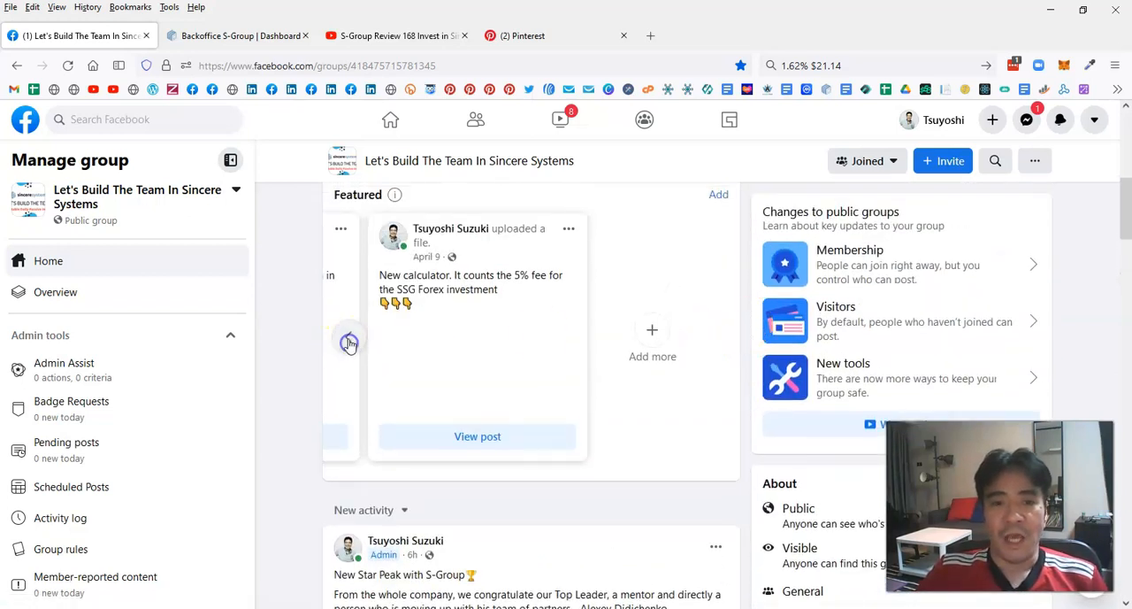
{"action": "left_click", "coordinate": [346, 343]}
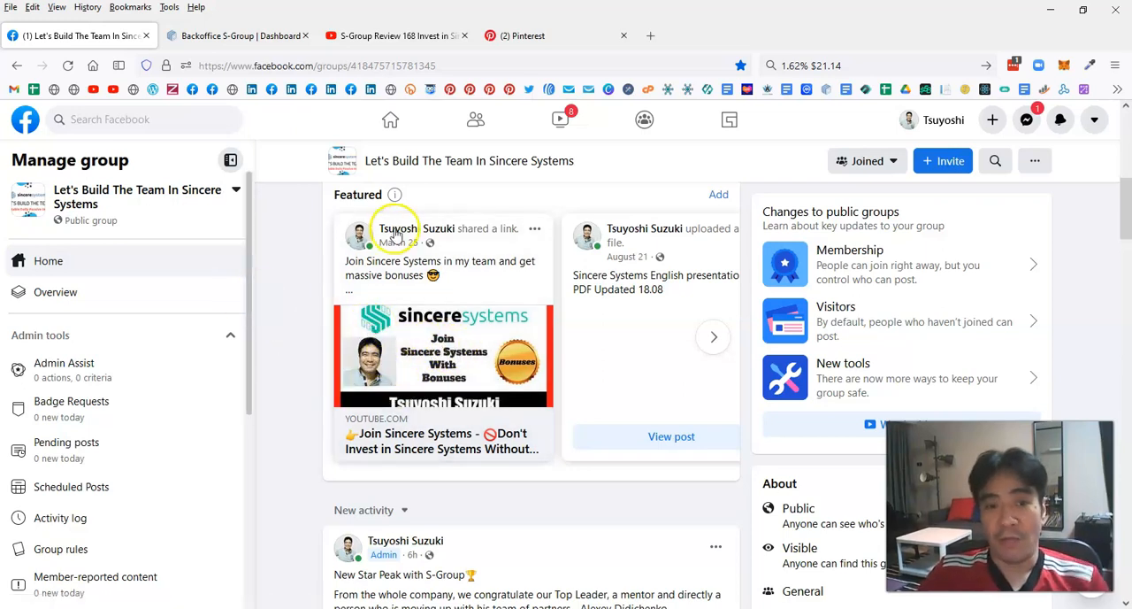
{"action": "mouse_move", "coordinate": [315, 286]}
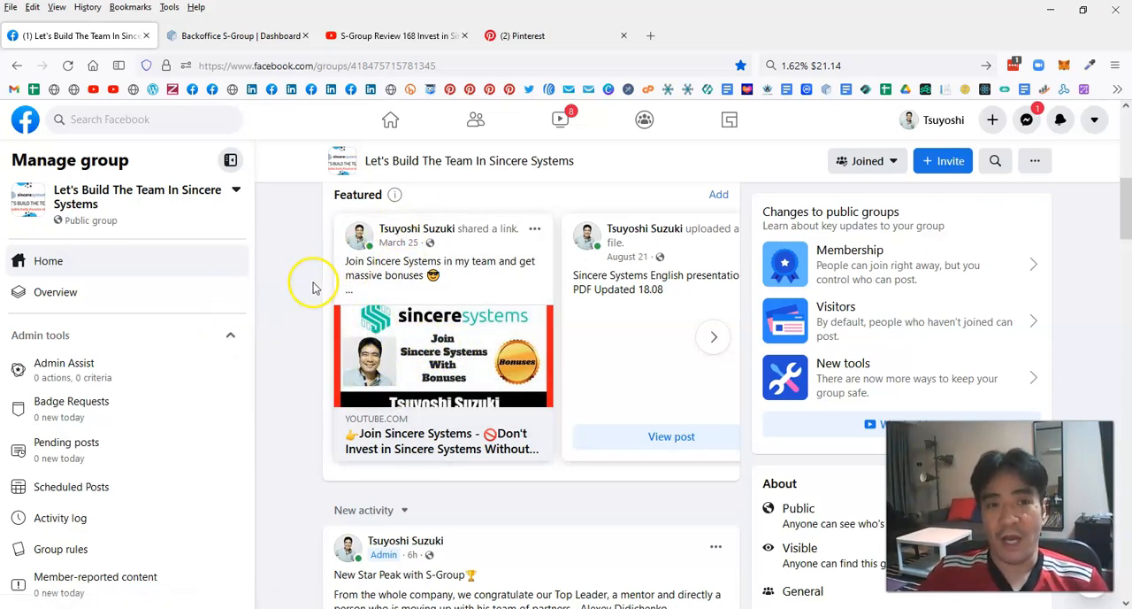
{"action": "mouse_move", "coordinate": [317, 286]}
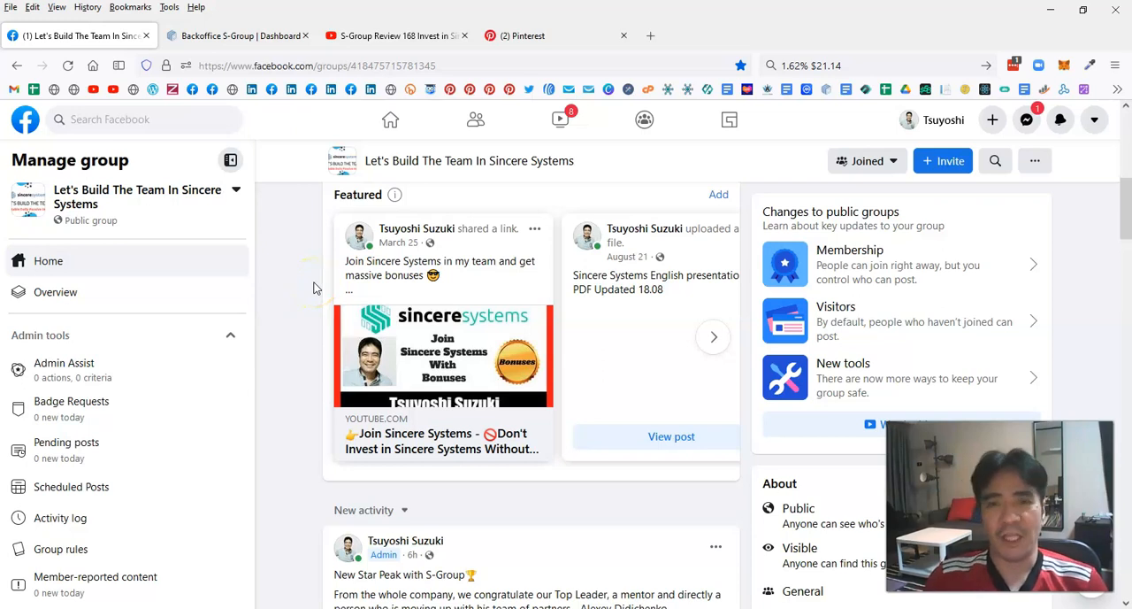